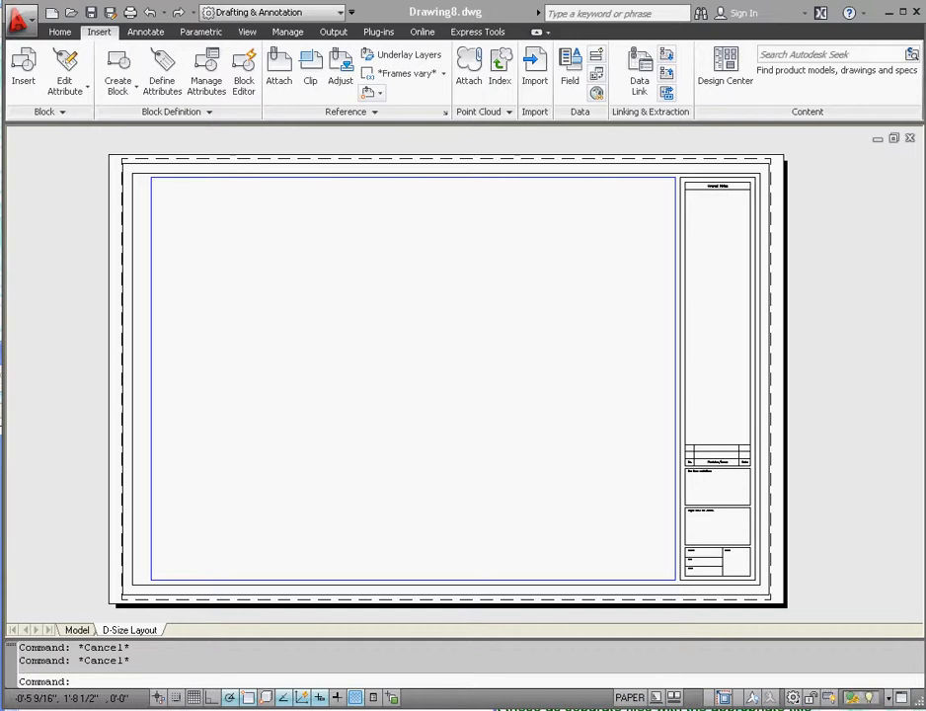
mouse_move(882, 293)
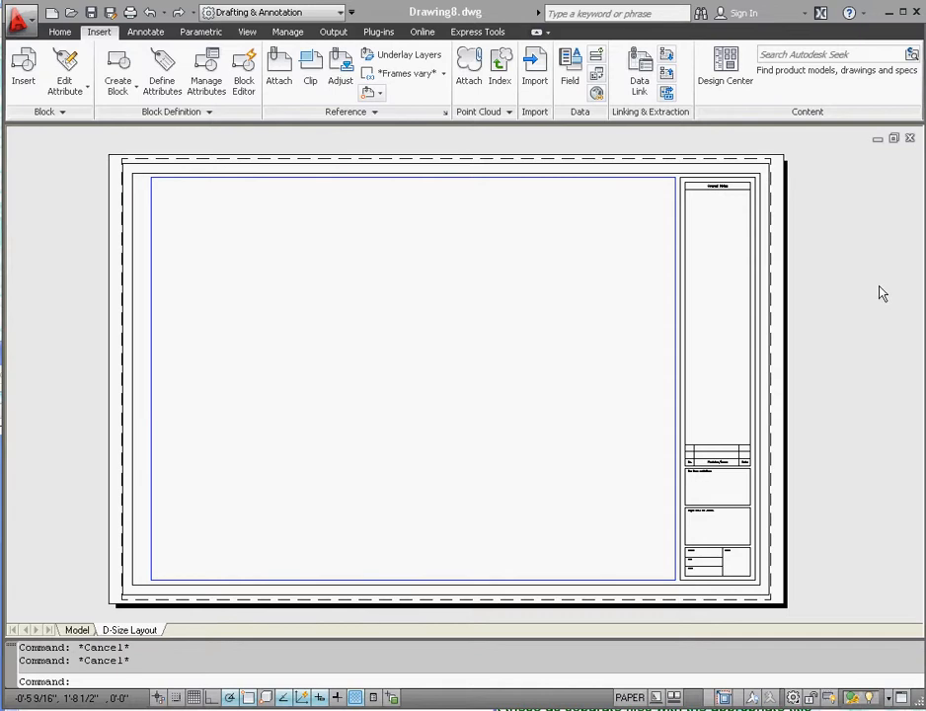
mouse_move(833, 316)
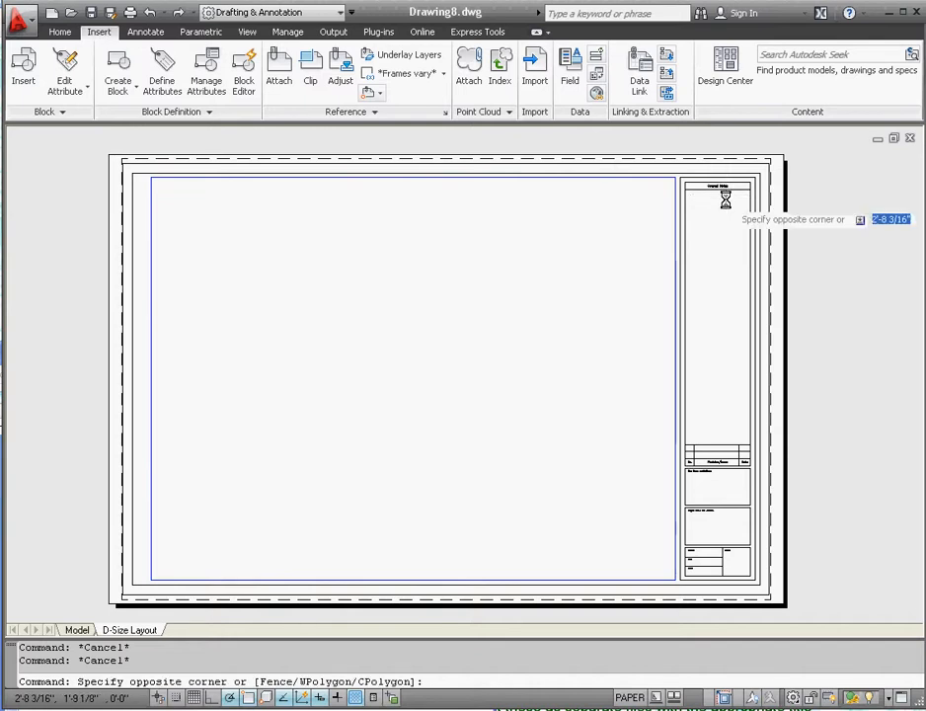
mouse_move(718, 190)
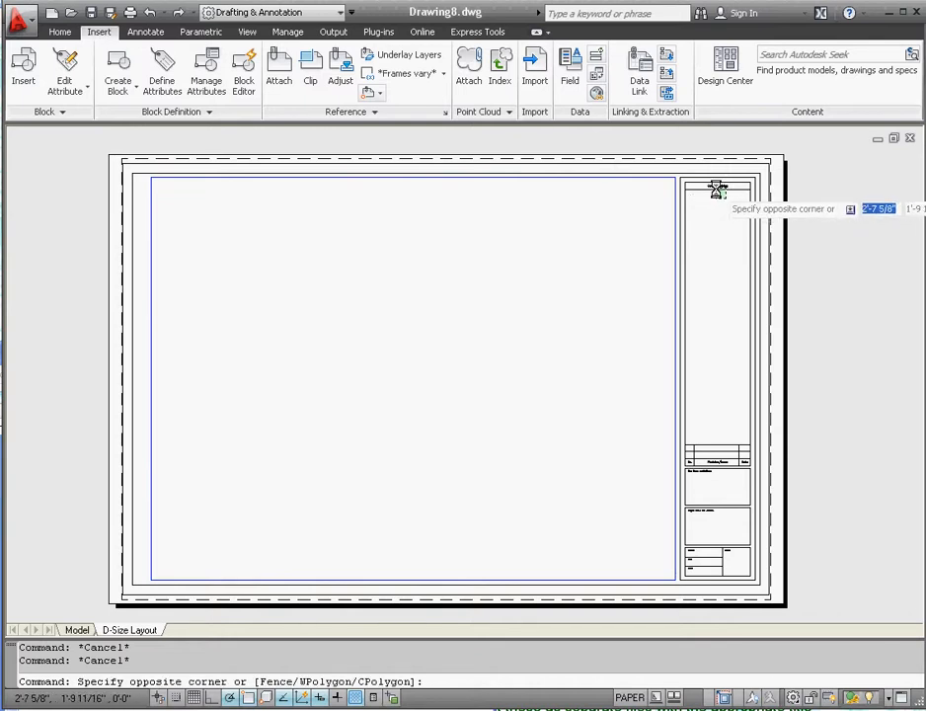
mouse_move(714, 188)
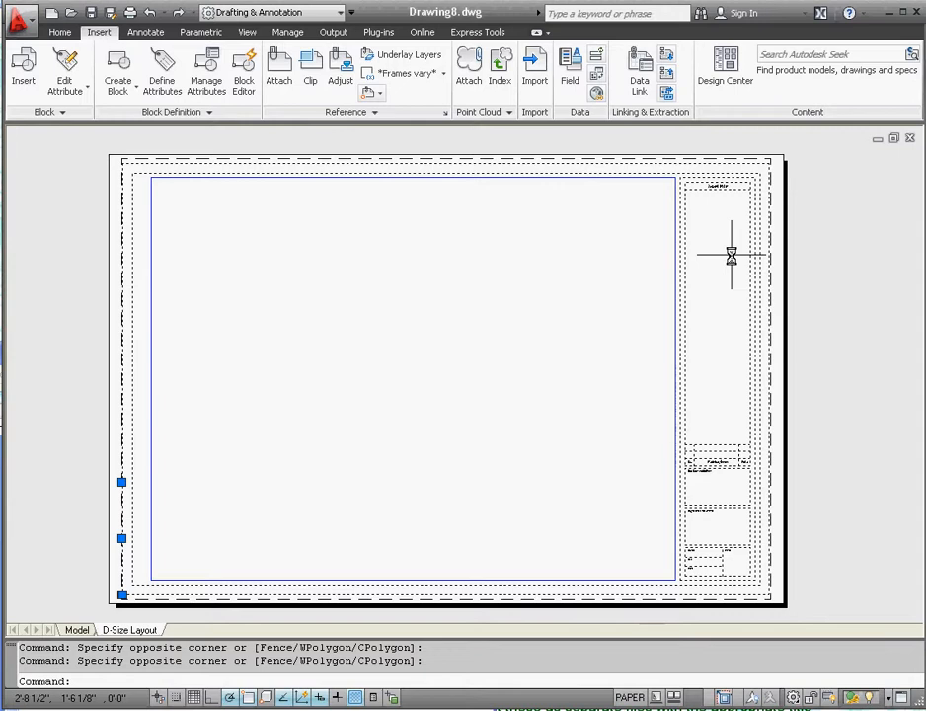
mouse_move(121, 497)
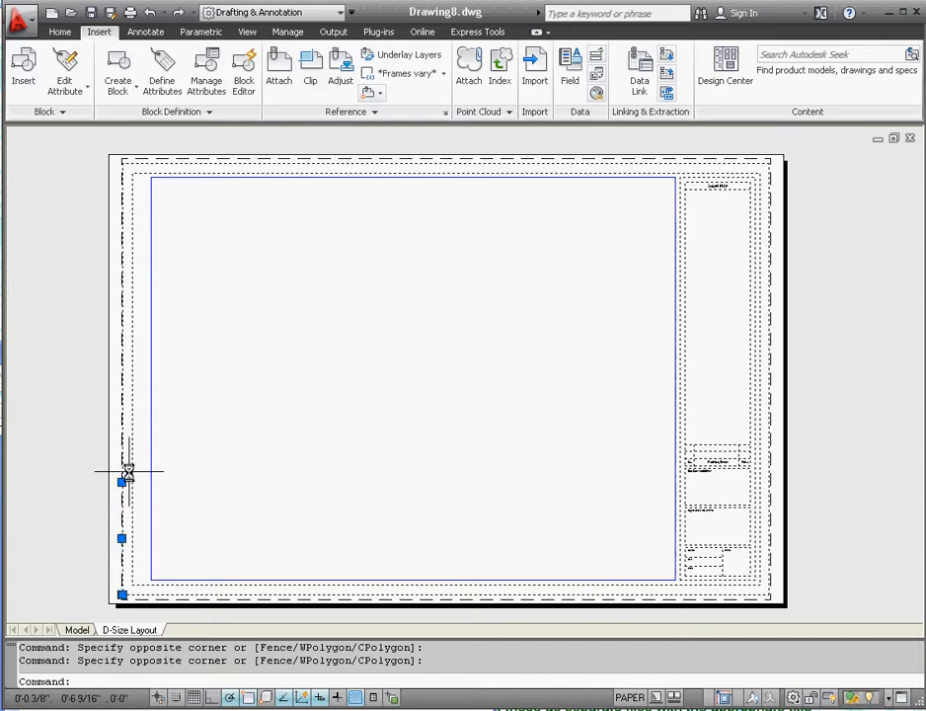
mouse_move(345, 429)
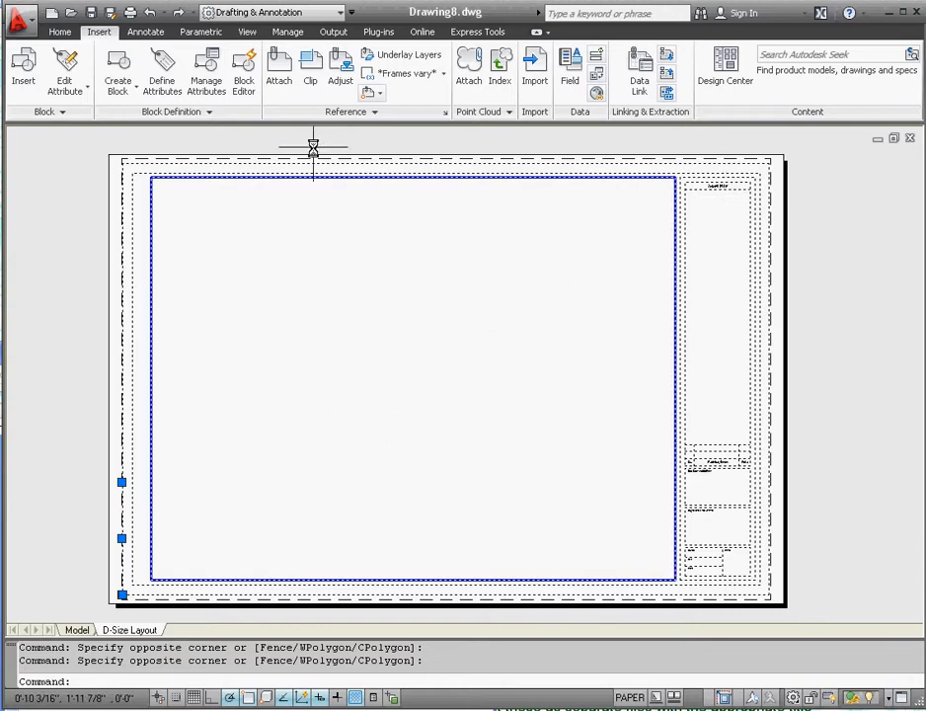
Open Block Editor from the Insert tab and choose Architectural Title Block
click(60, 32)
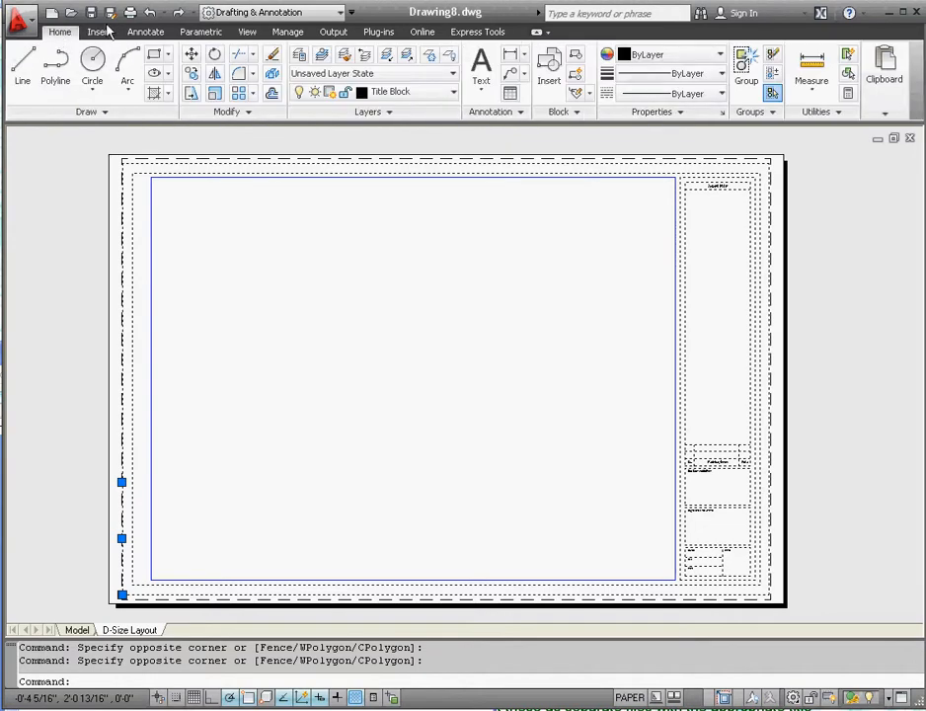
click(97, 32)
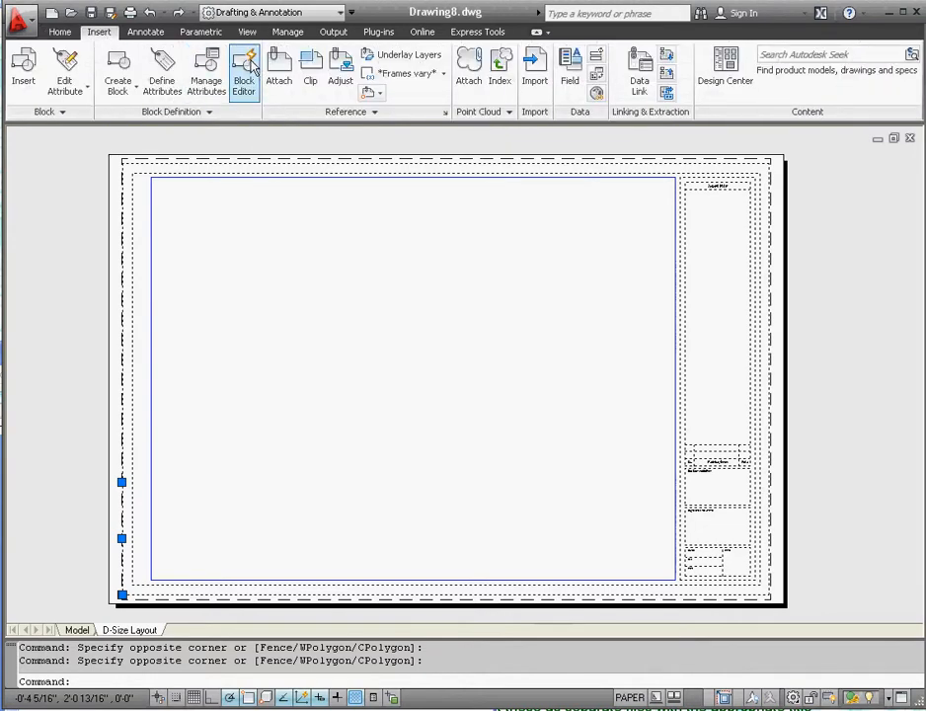
click(243, 69)
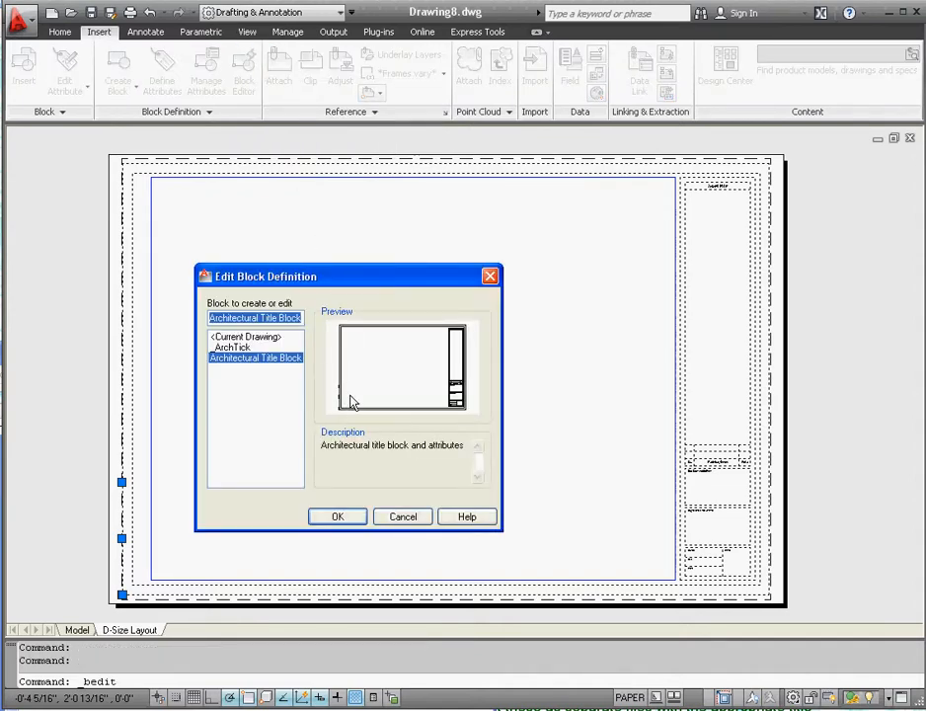
mouse_move(242, 363)
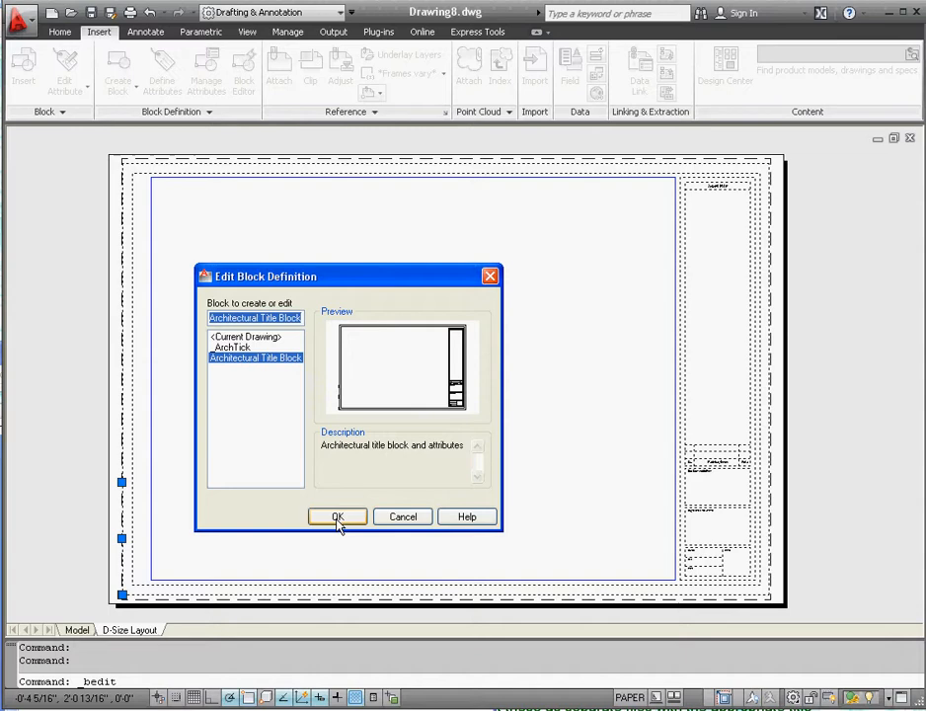
Confirm the dialog to load Architectural Title Block into the Block Editor
click(336, 516)
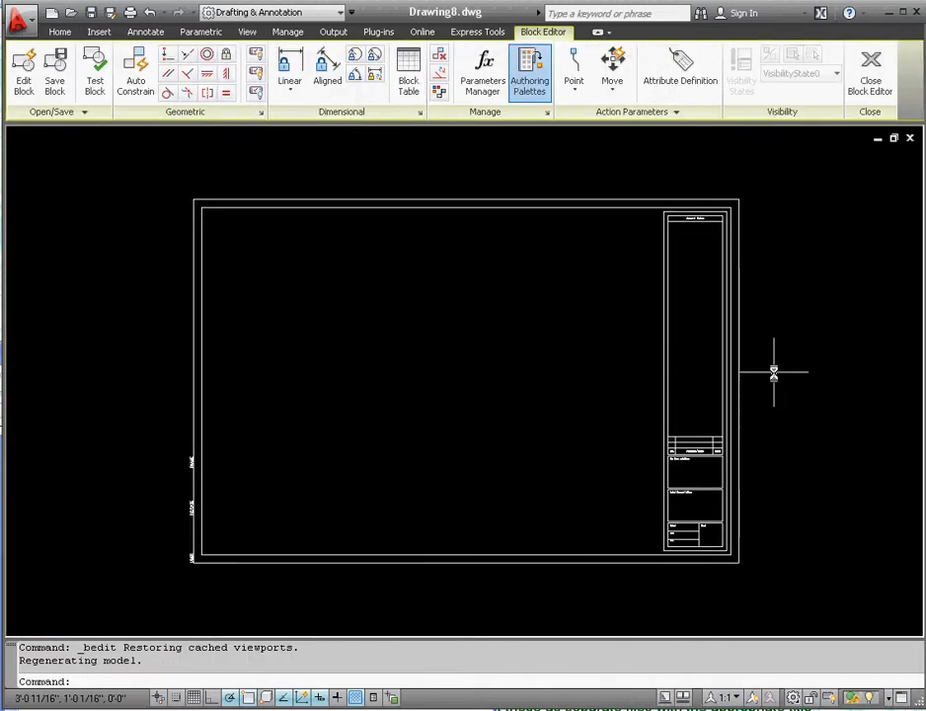
mouse_move(834, 357)
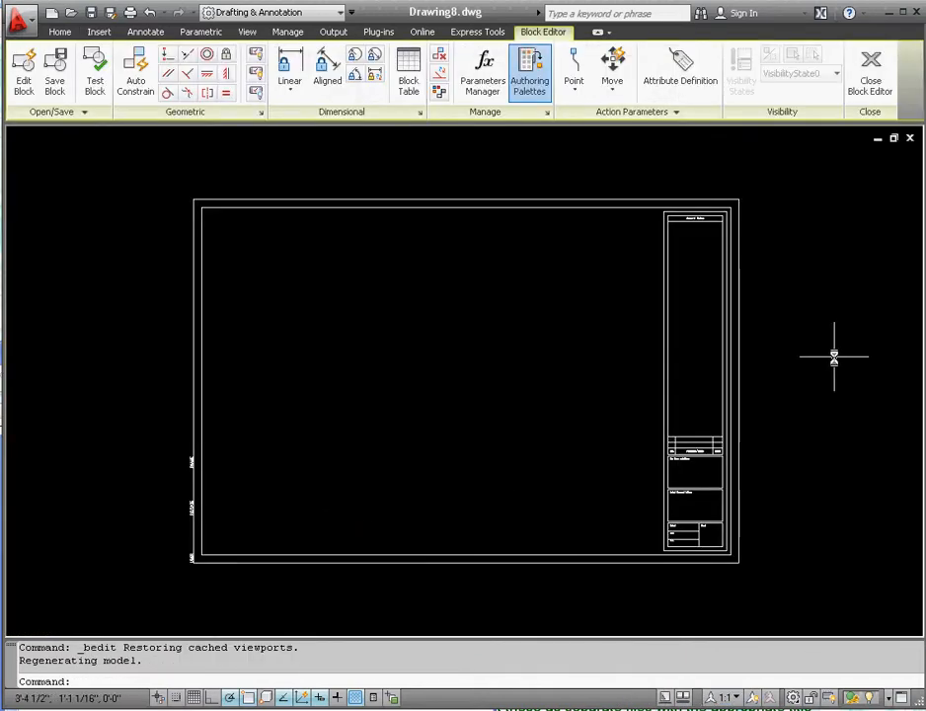
mouse_move(818, 403)
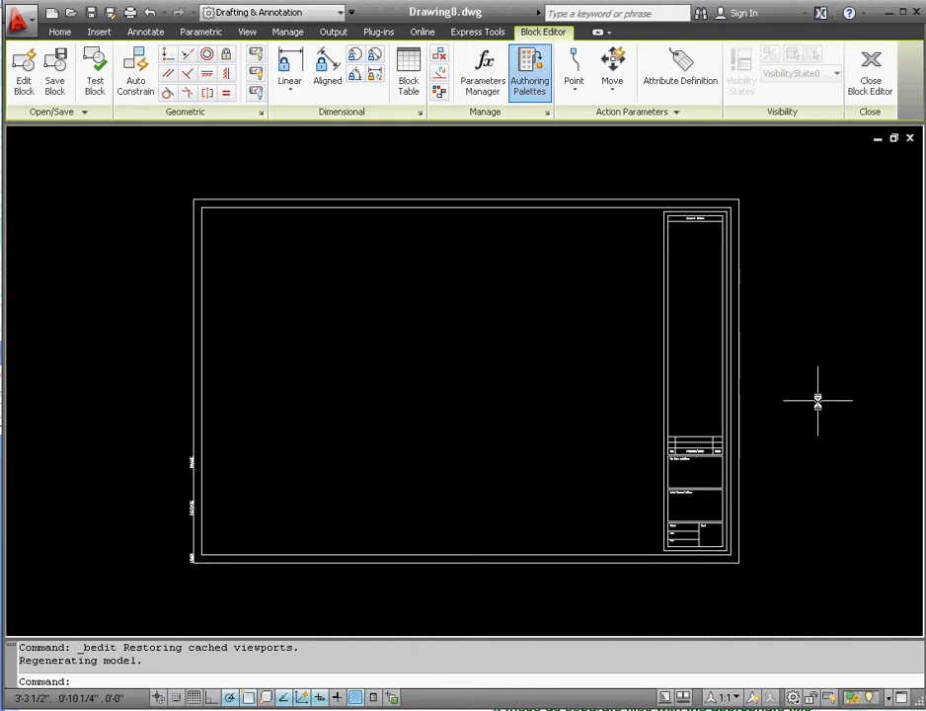
mouse_move(829, 338)
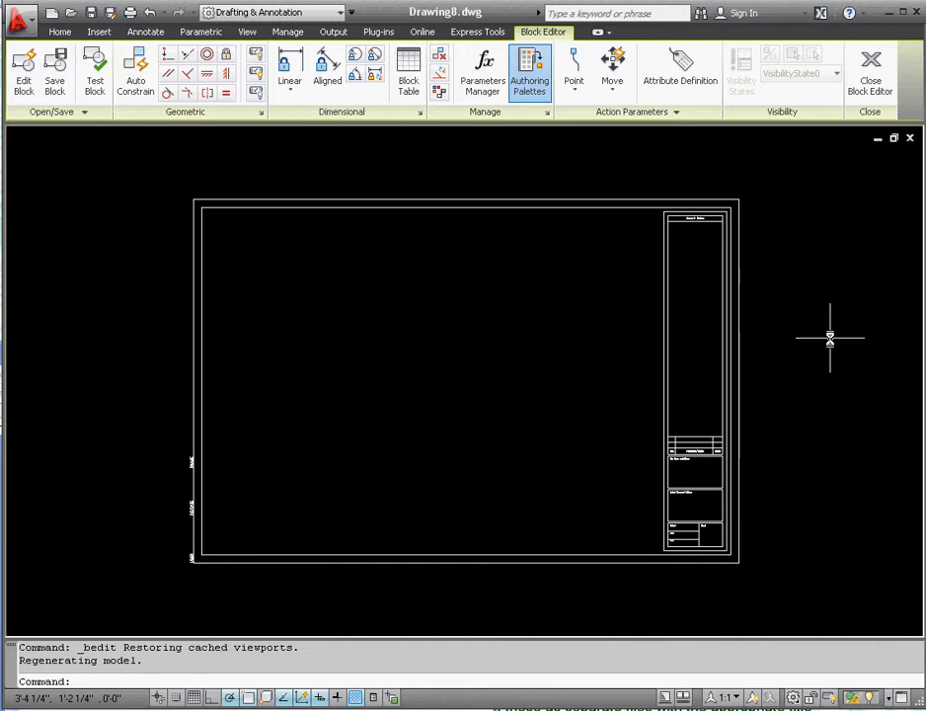
mouse_move(764, 362)
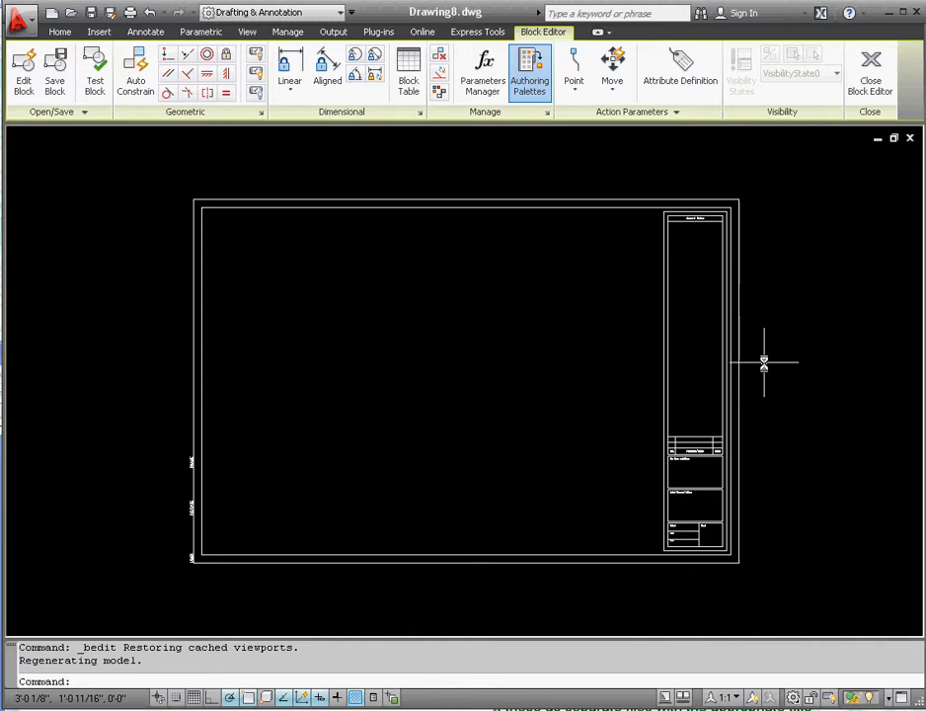
mouse_move(763, 363)
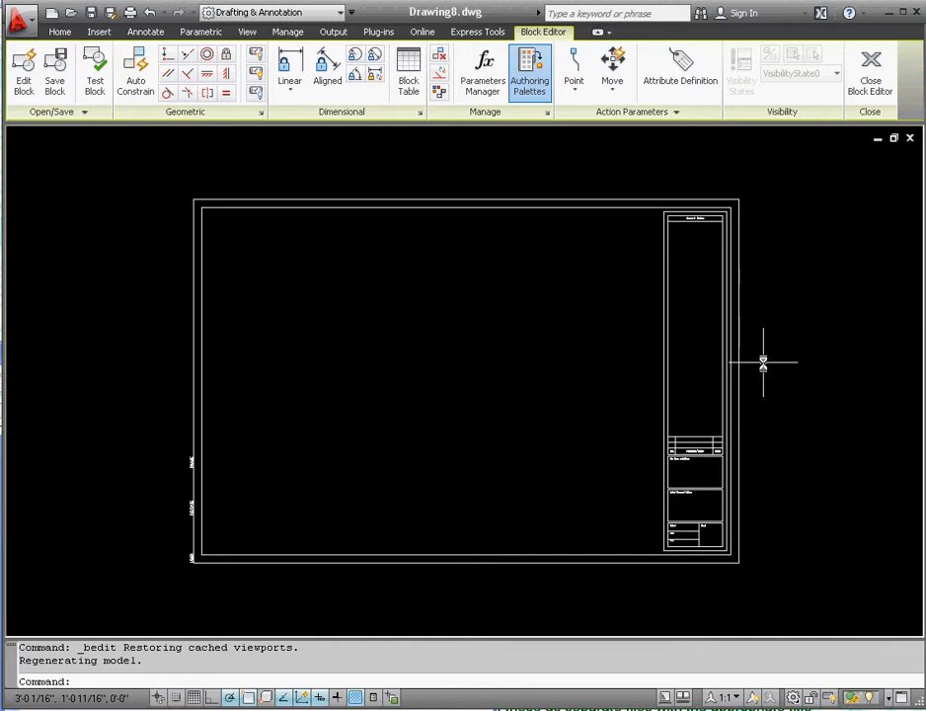
mouse_move(697, 327)
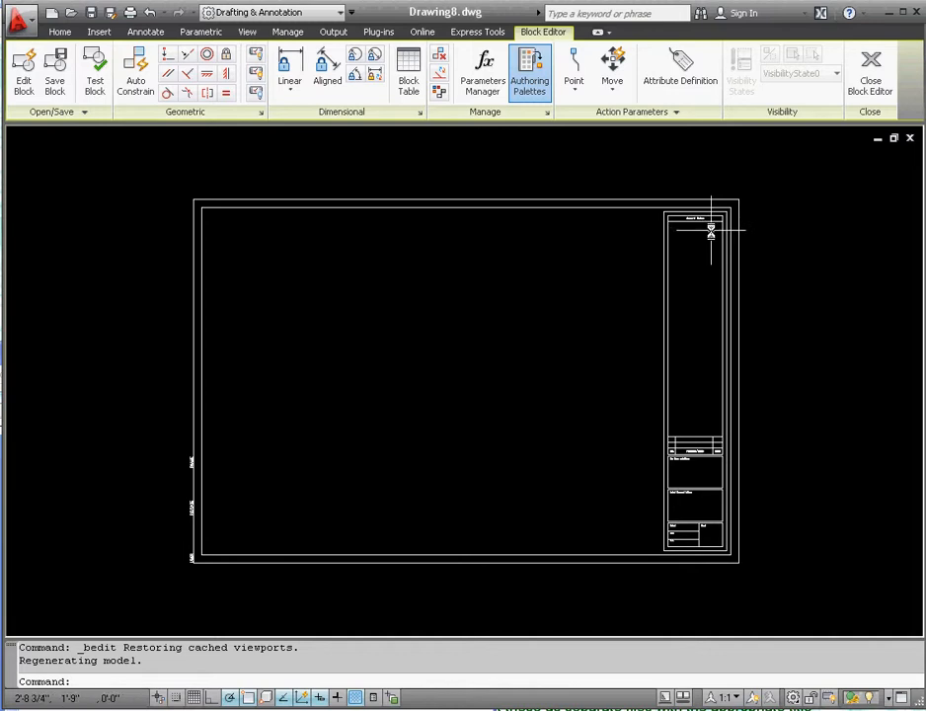
mouse_move(709, 232)
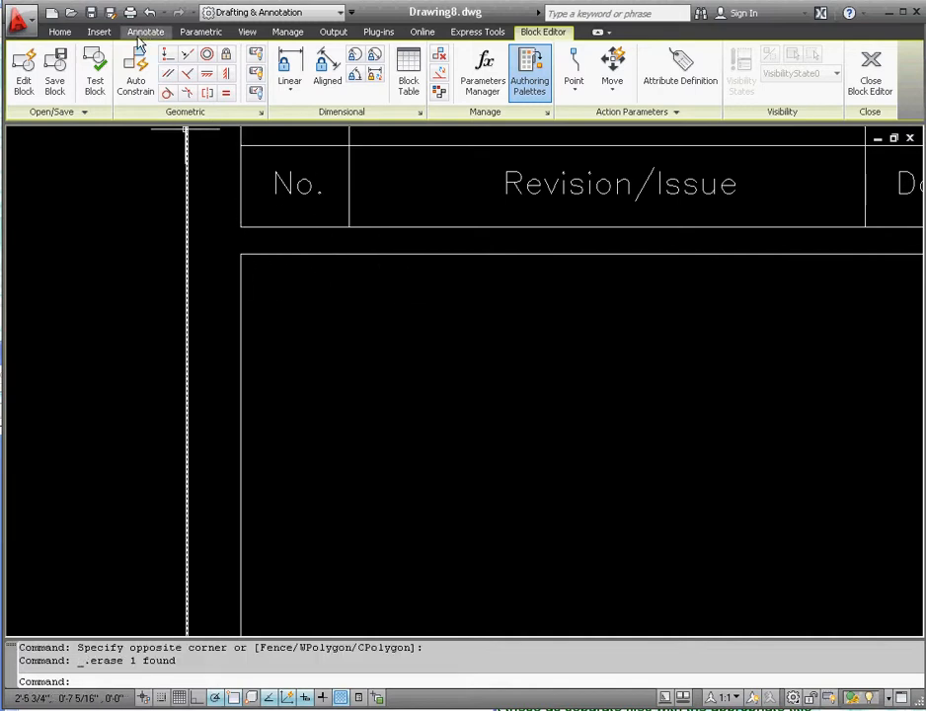
Start the Multiline Text tool from the Annotate tab
click(145, 32)
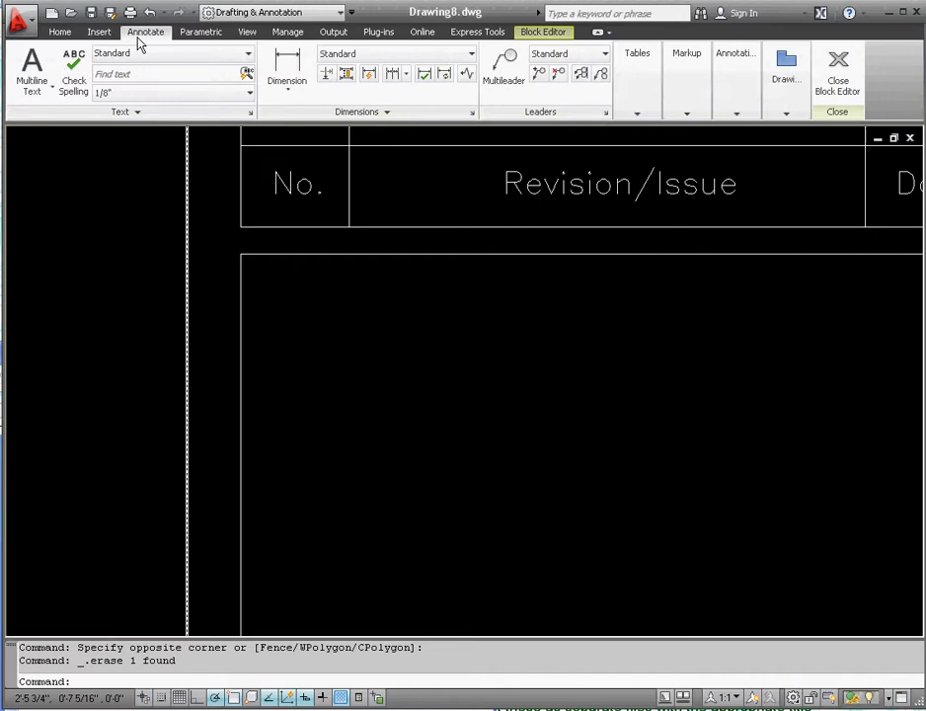
mouse_move(32, 67)
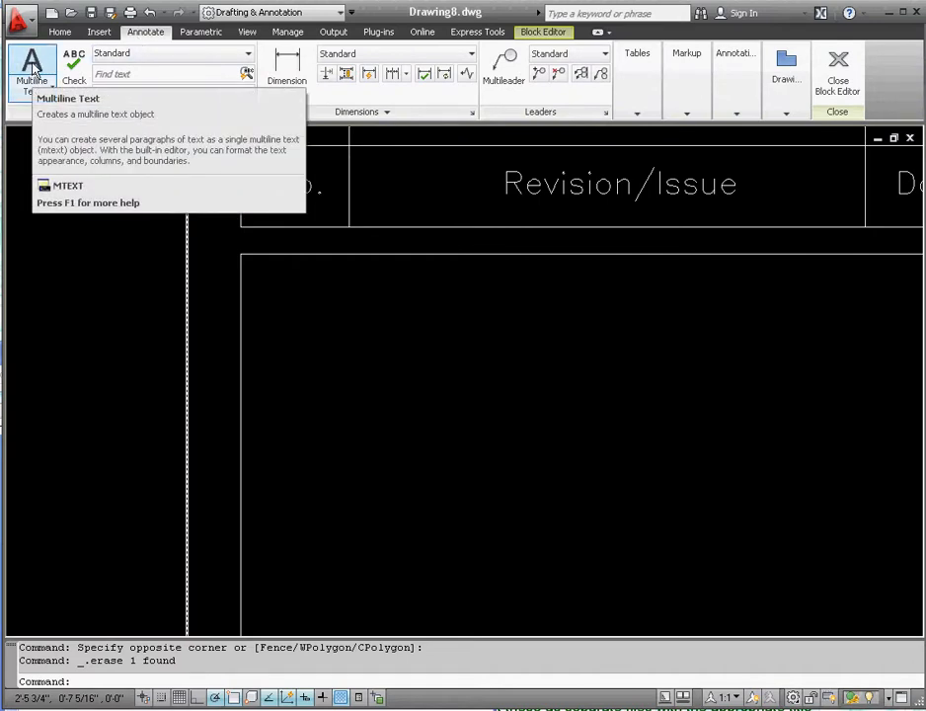
click(31, 69)
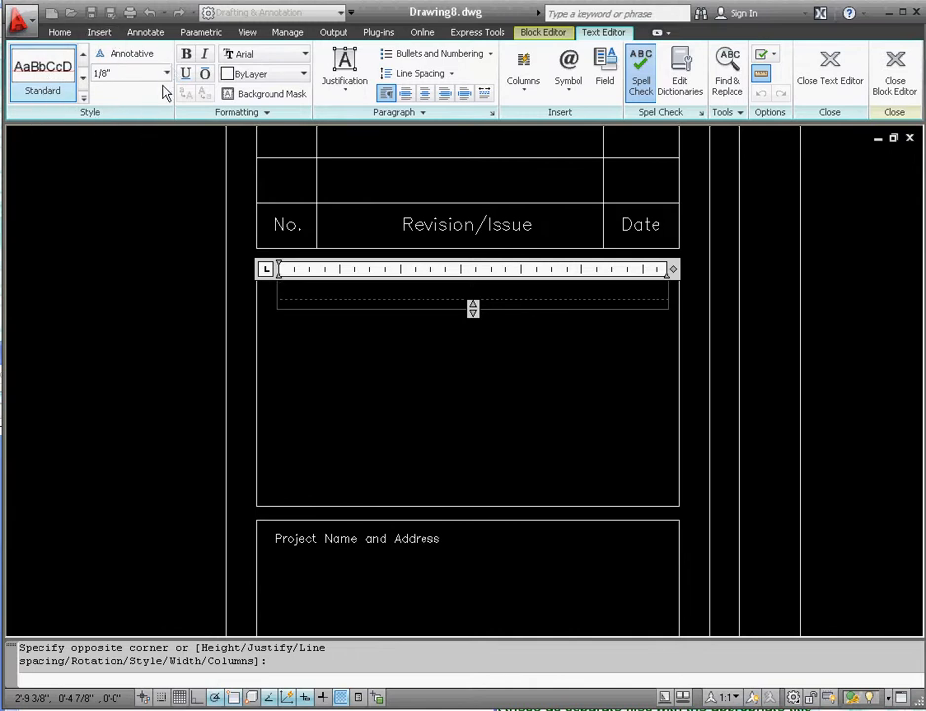
Place the text box below the revision table with 1/4" text height
click(165, 73)
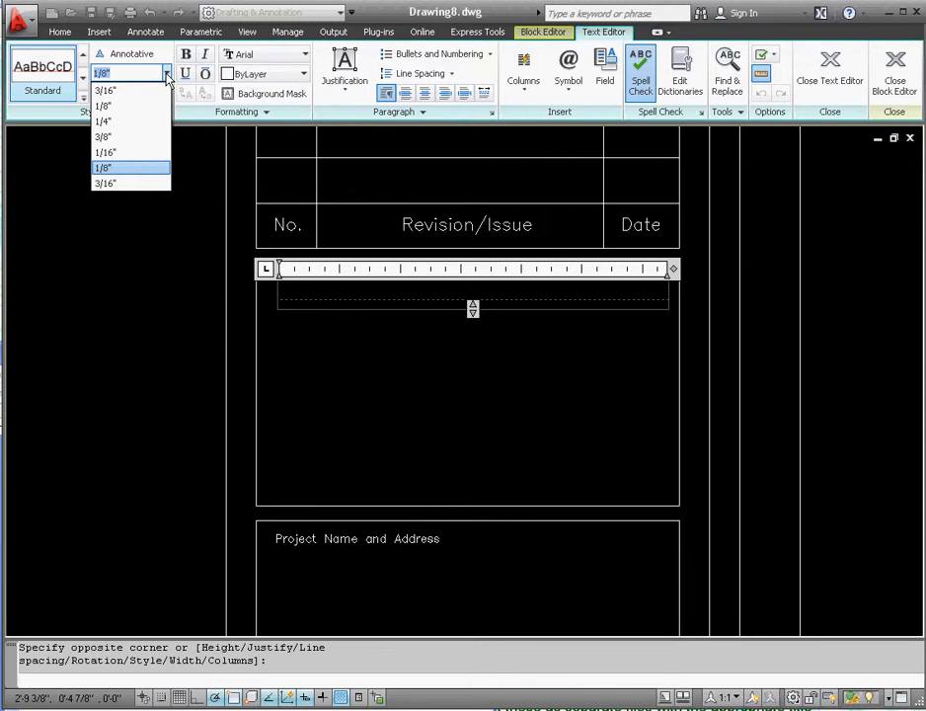
mouse_move(104, 120)
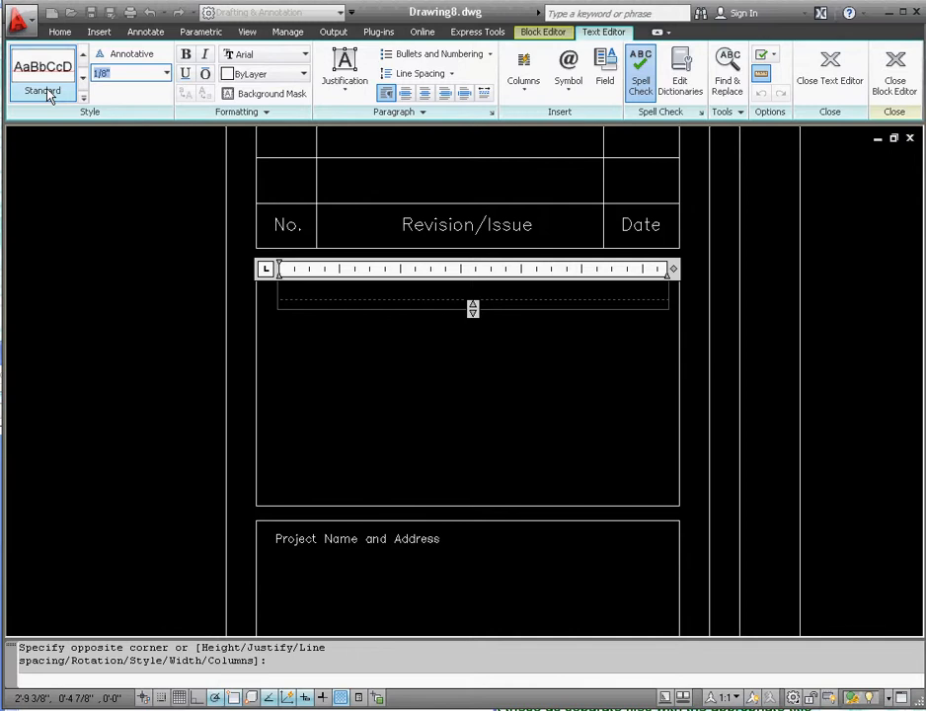
text(1/4")
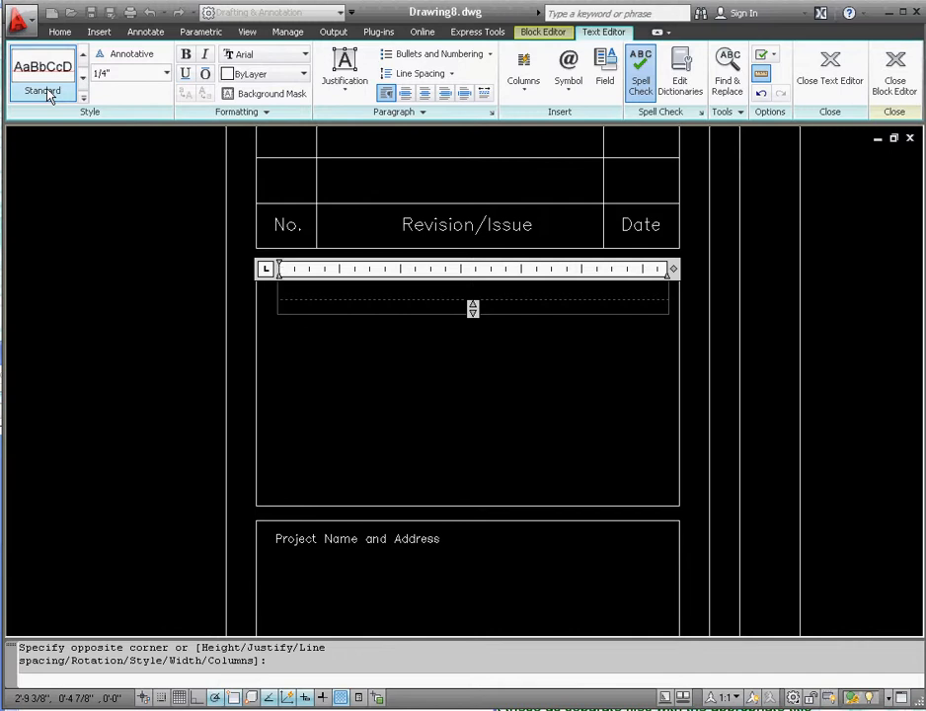
Type ENTERPRISE DESIGN AND INNOVATIONS, removing the stray '5' typo
text(ENTER5PRISE)
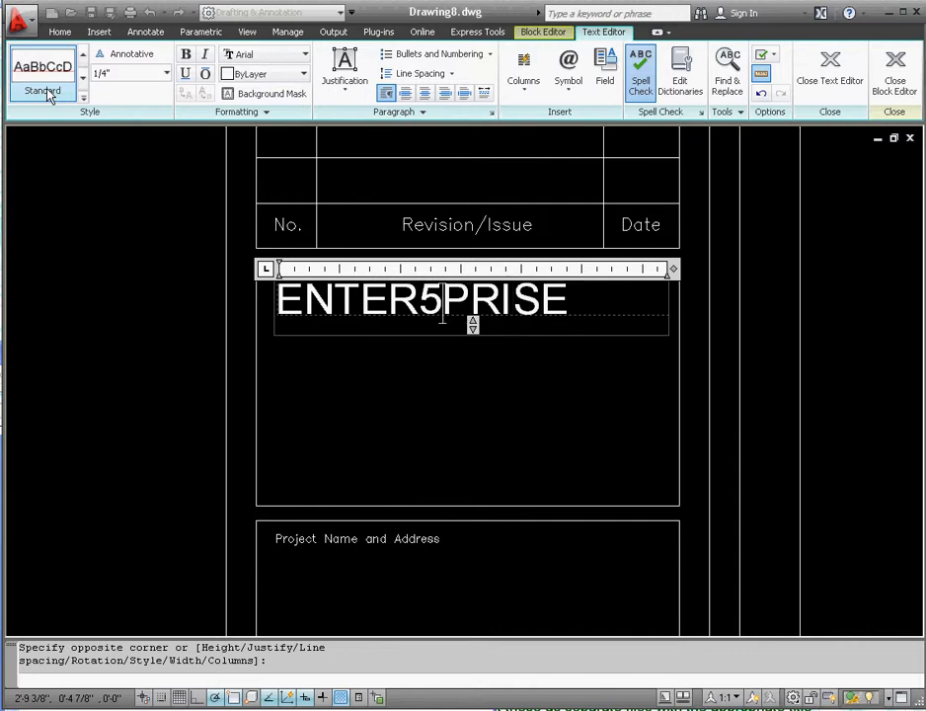
key(Backspace)
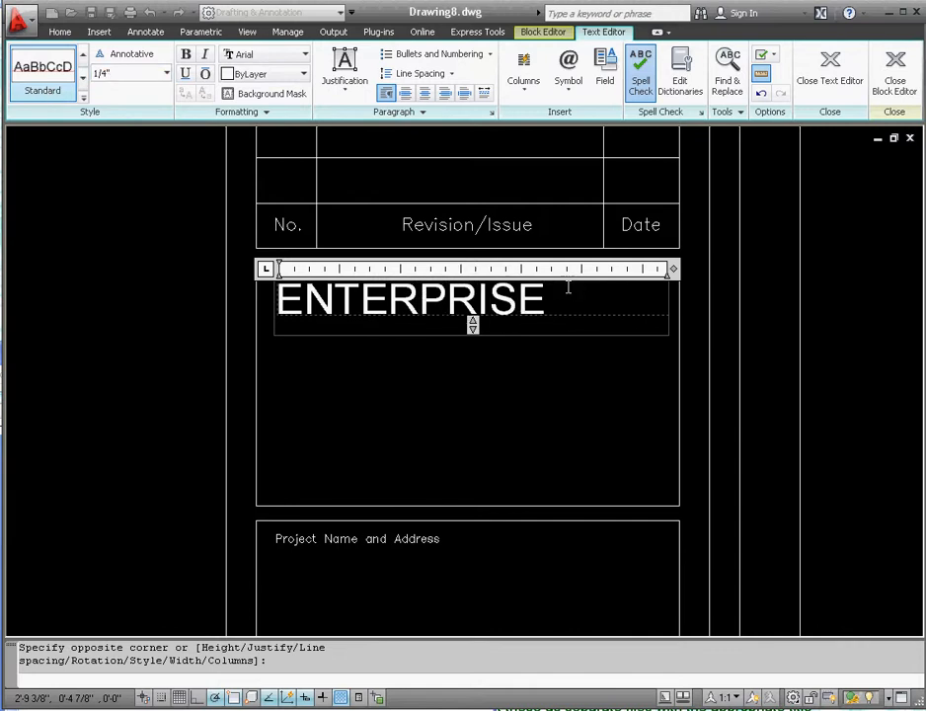
text(DESIGN AN)
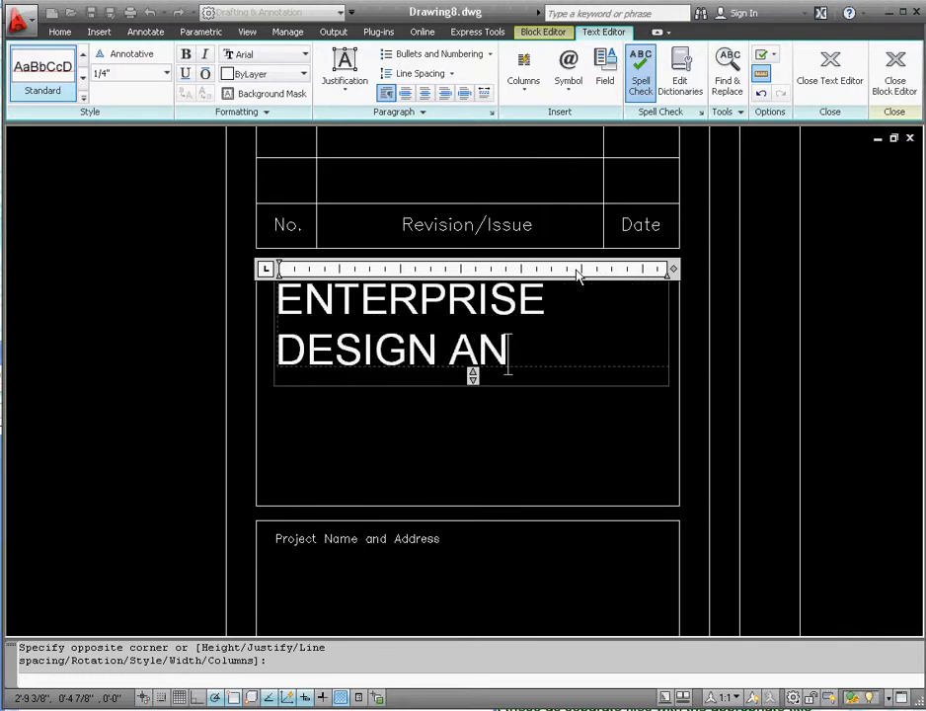
text(D INNOVATION)
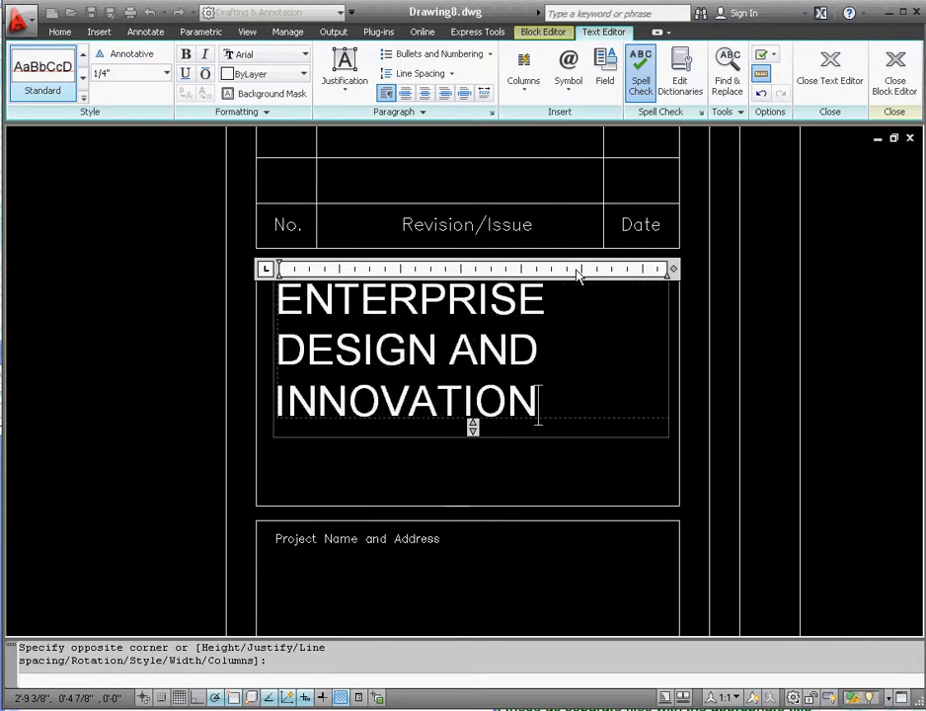
text(S)
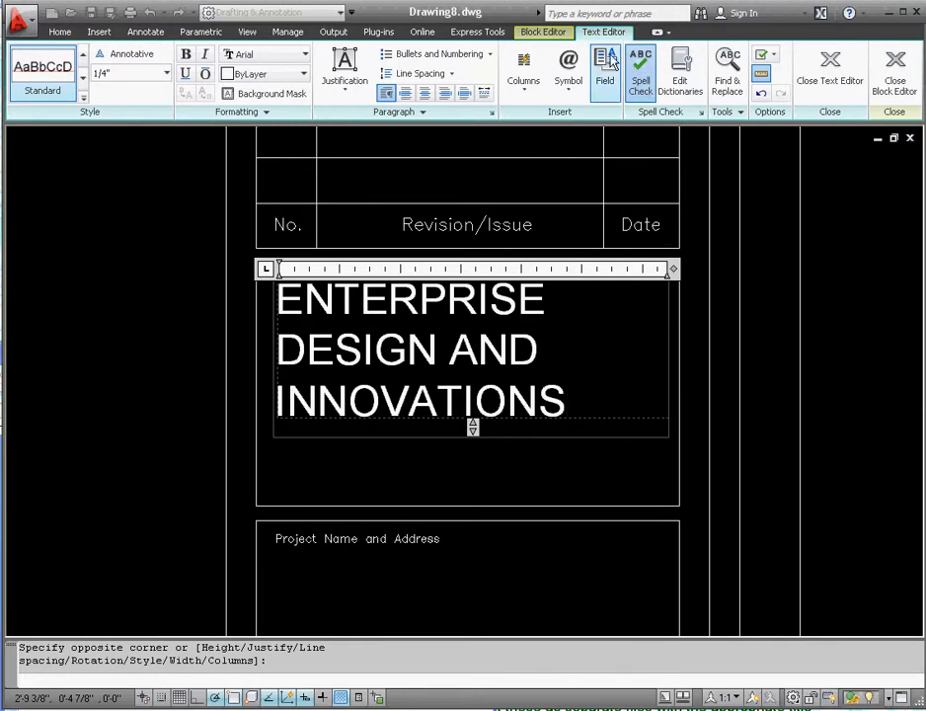
mouse_move(344, 67)
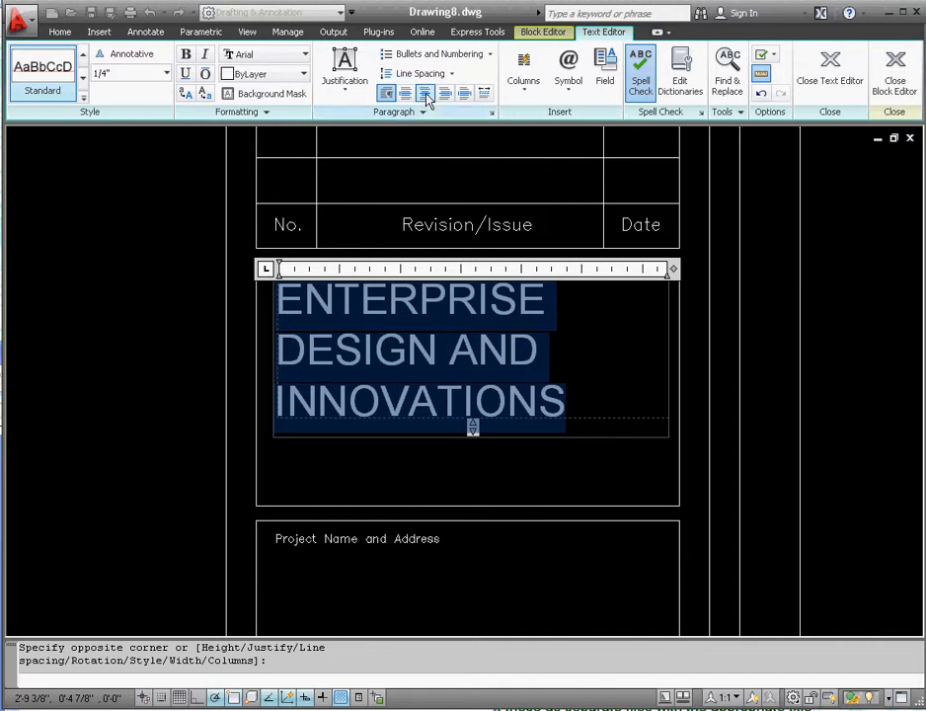
mouse_move(425, 92)
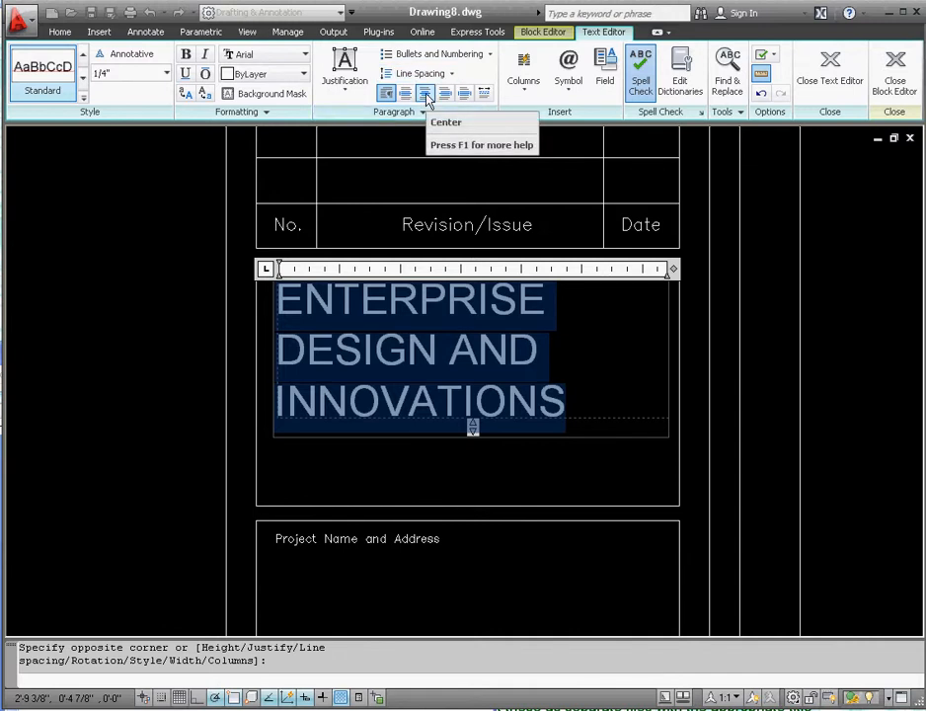
Center the ENTERPRISE DESIGN AND INNOVATIONS text within its box
click(424, 91)
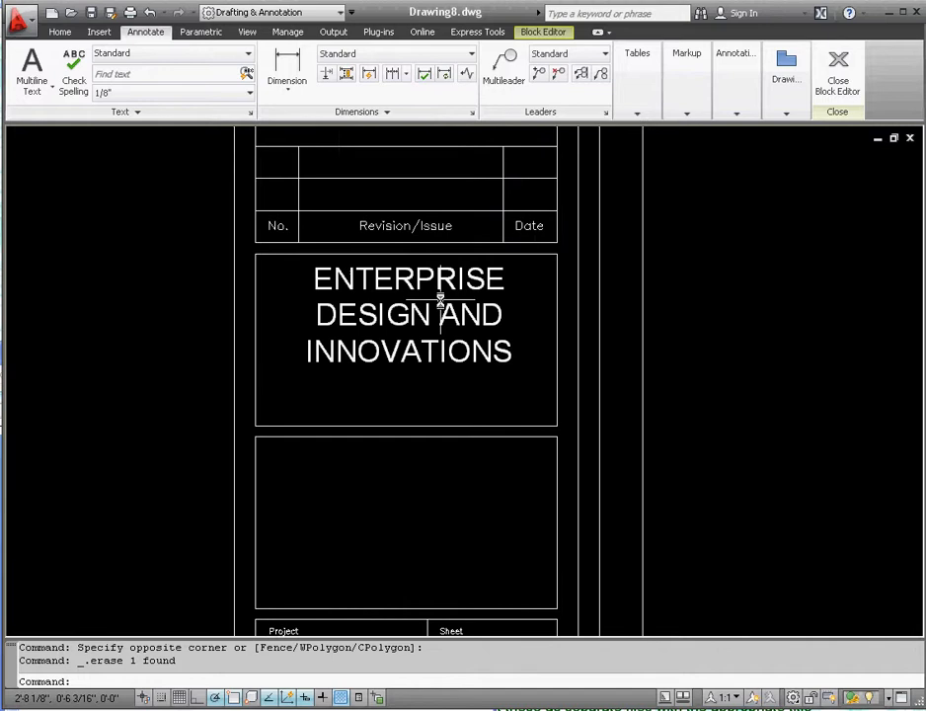
mouse_move(484, 380)
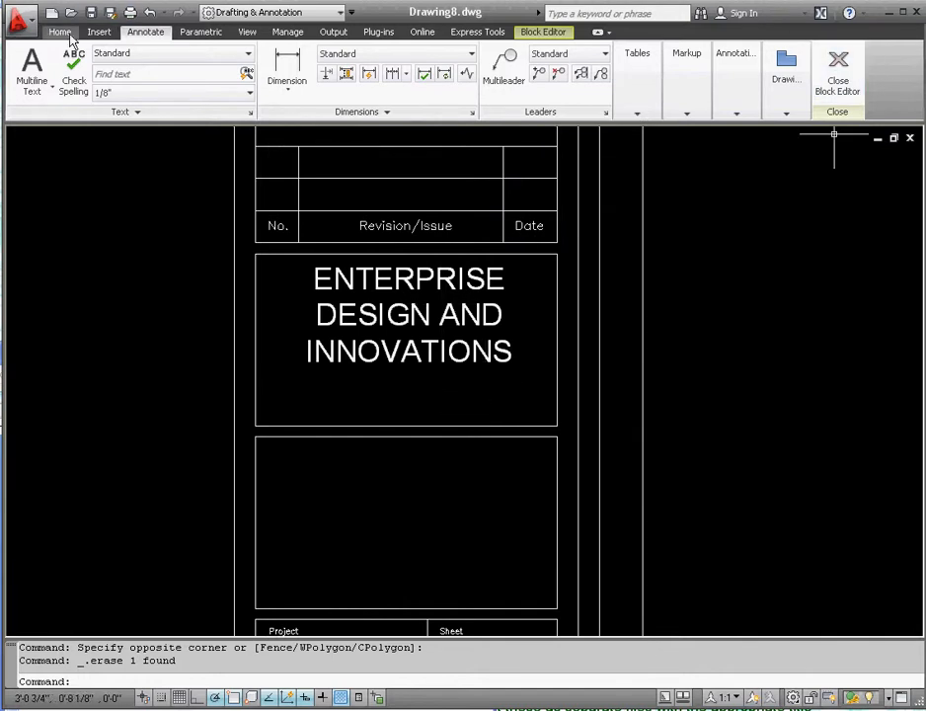
Copy the firm name into the lower box and retype it as PROJECT
click(60, 31)
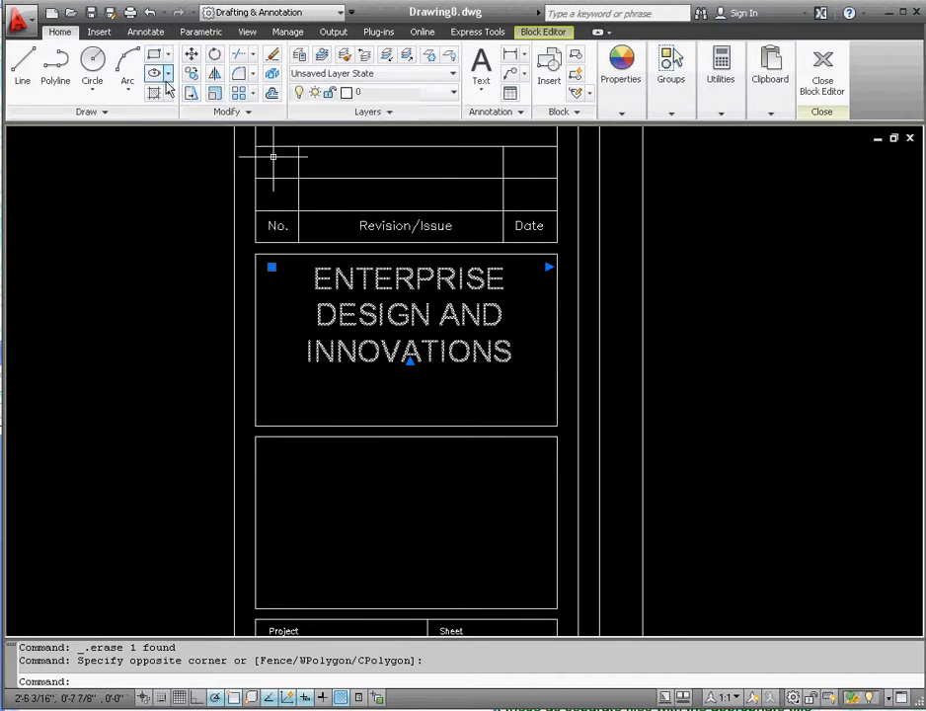
click(190, 54)
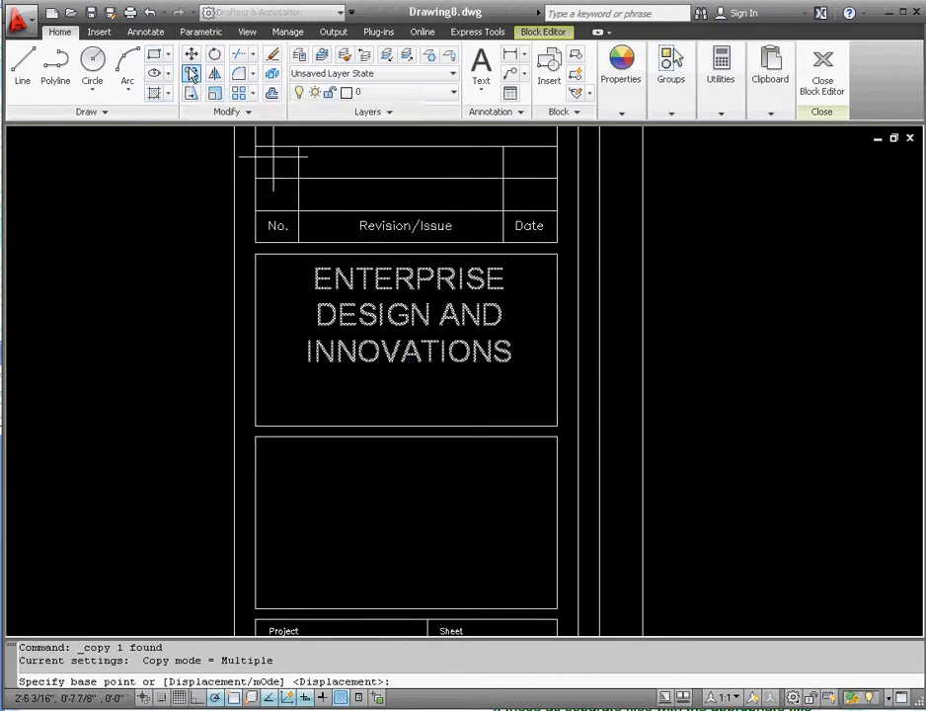
mouse_move(258, 255)
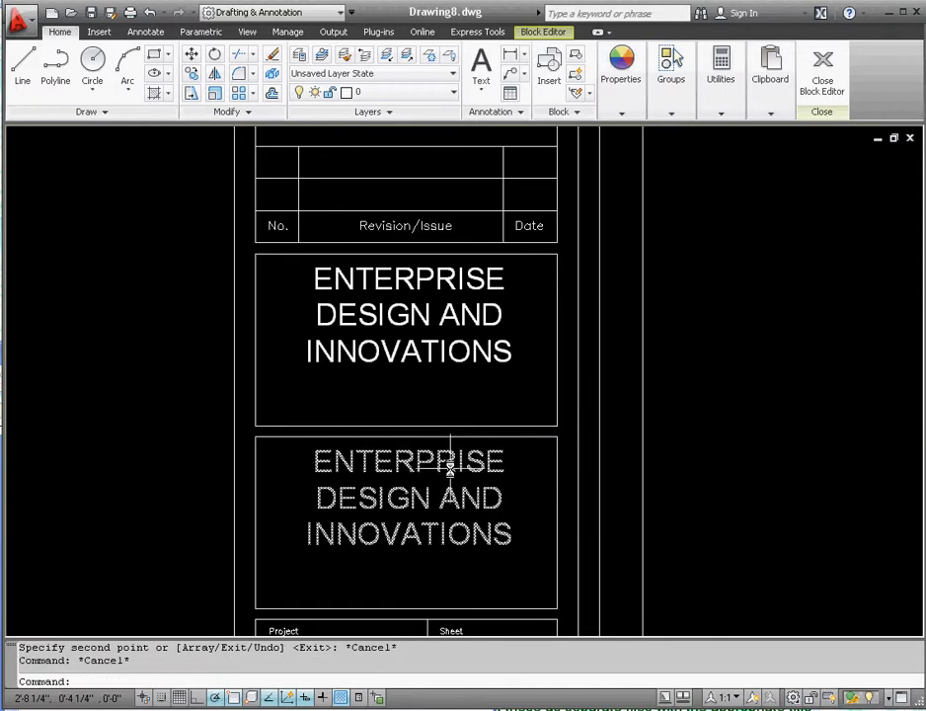
double_click(409, 497)
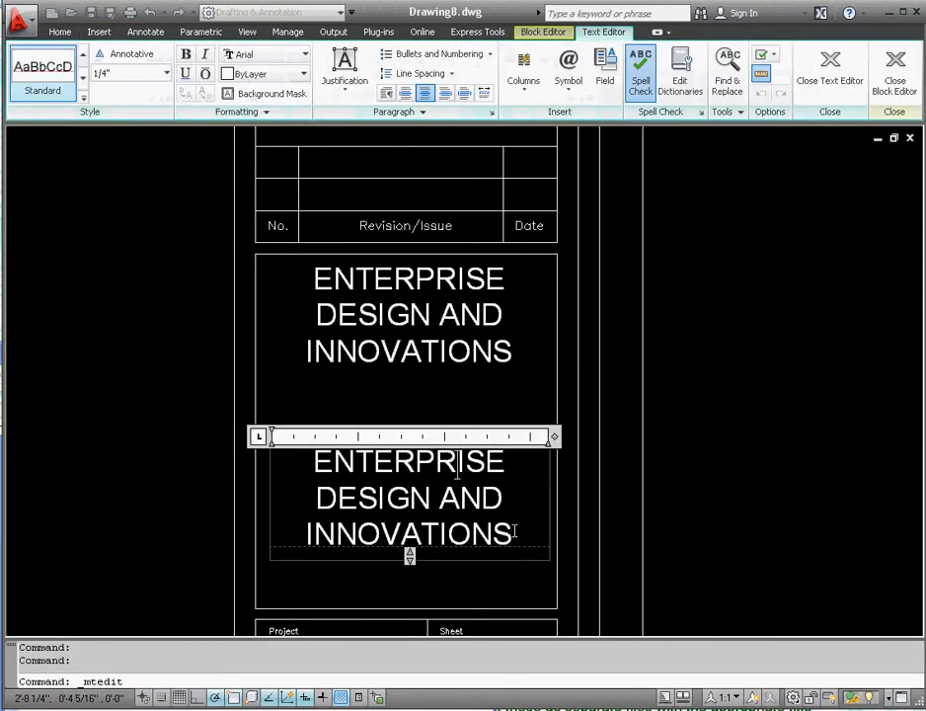
text(P)
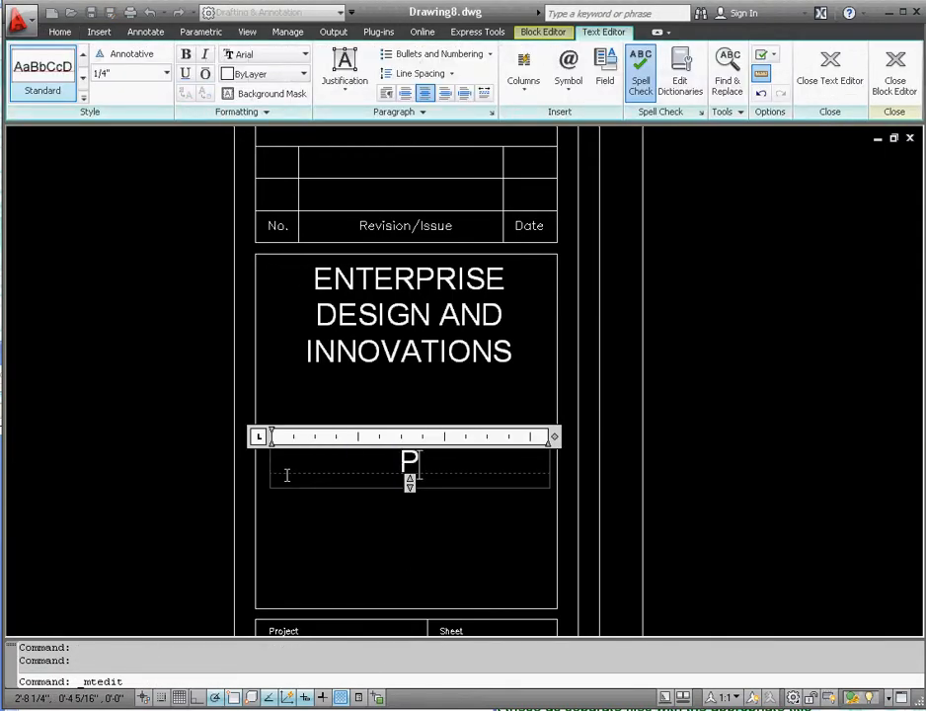
text(ROJECT NAME)
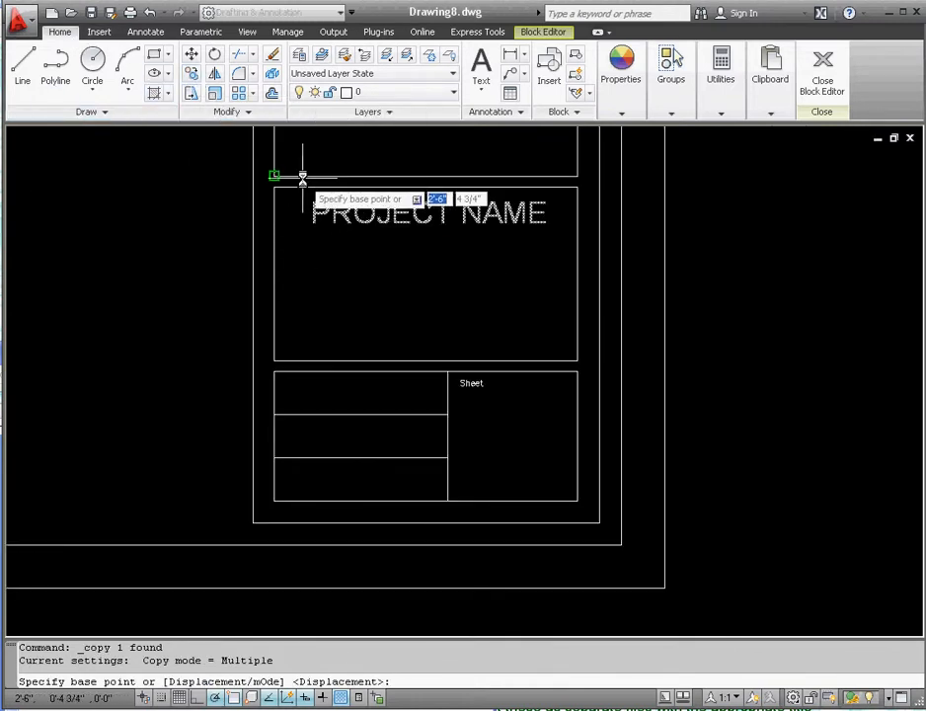
mouse_move(224, 611)
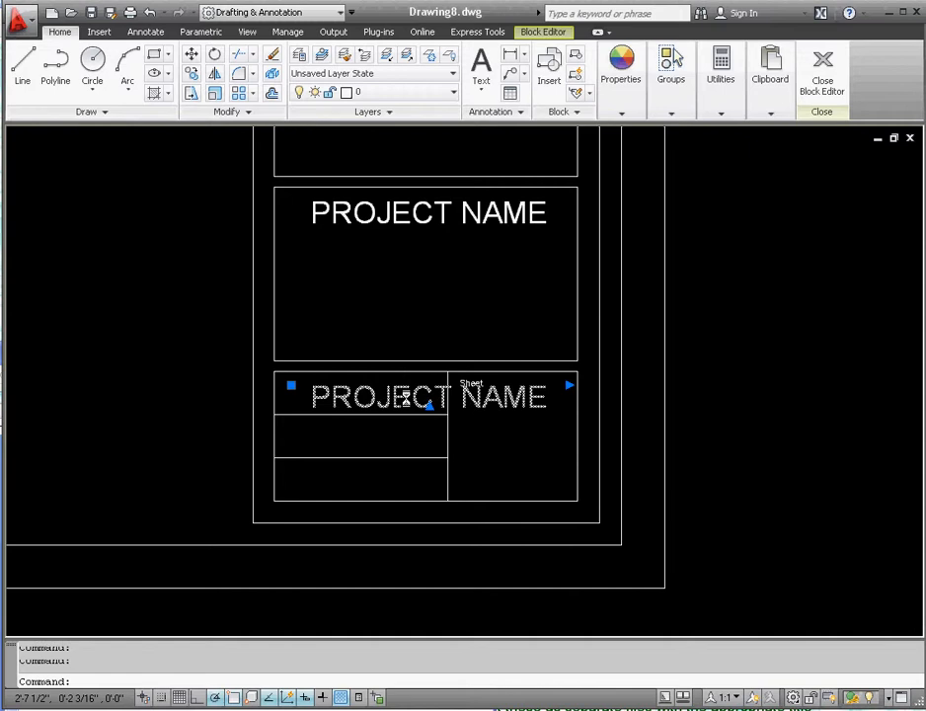
Change the copied PROJECT NAME text height, entering 3/32 and 1/8"
double_click(428, 395)
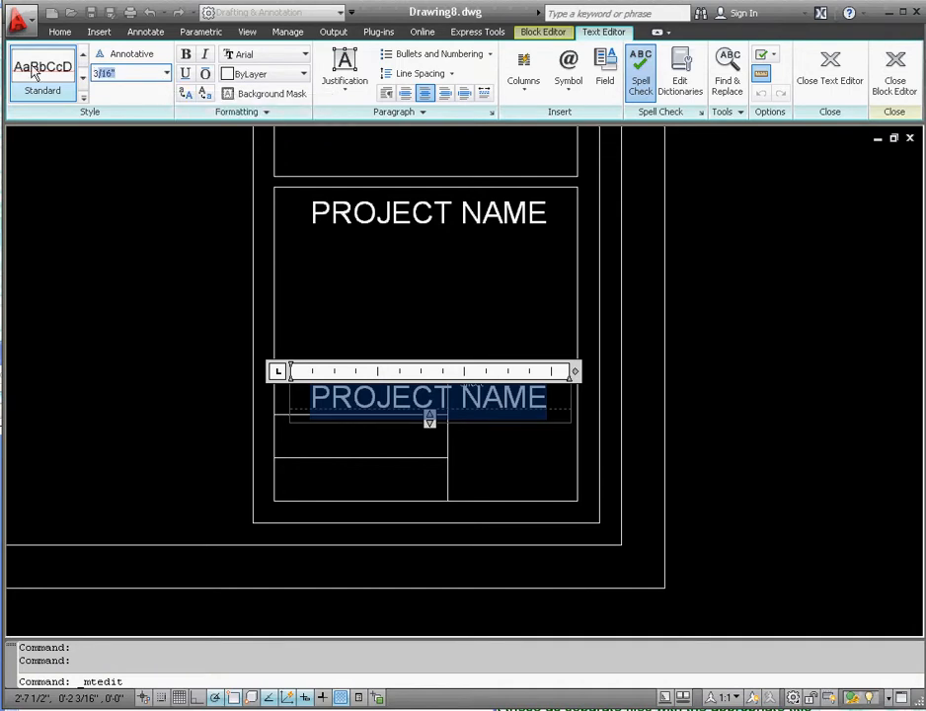
text(3/32)
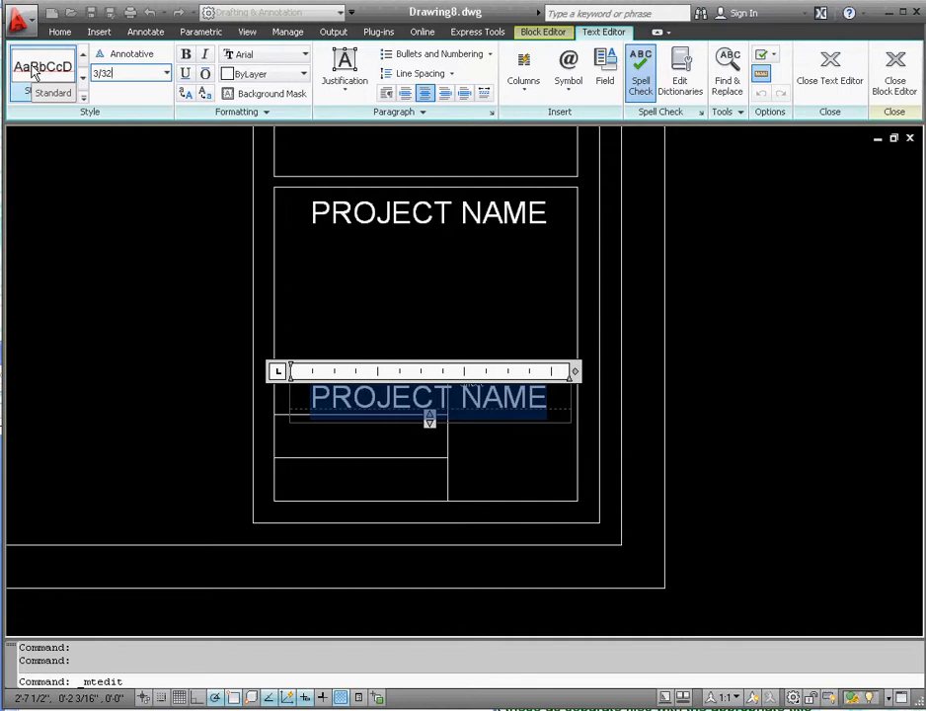
text(1/8")
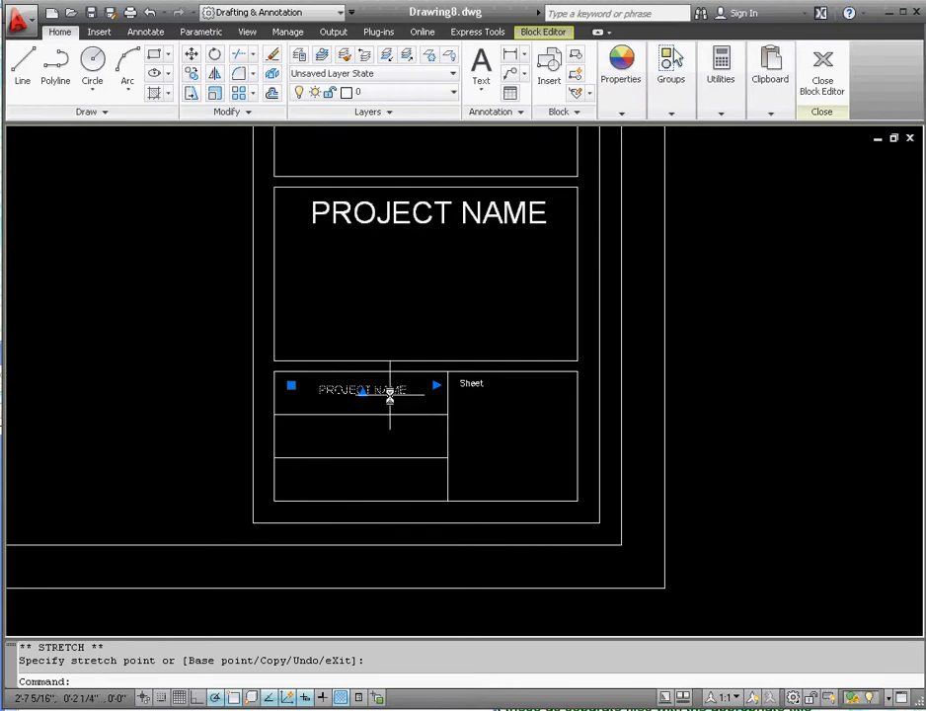
Left-align the small PROJECT NAME text and close the editor
double_click(363, 389)
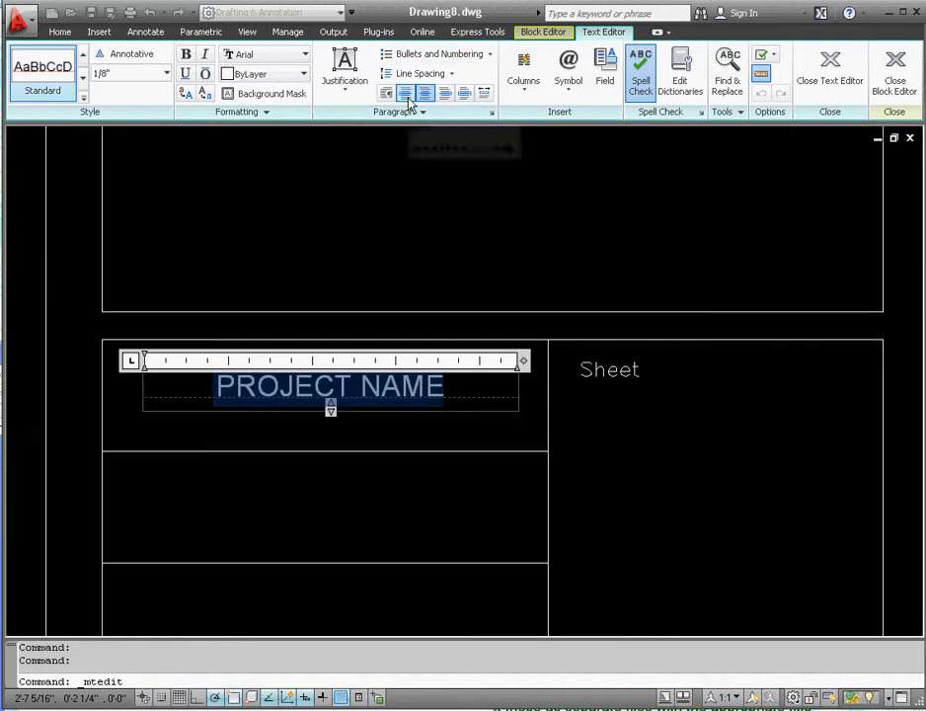
mouse_move(404, 93)
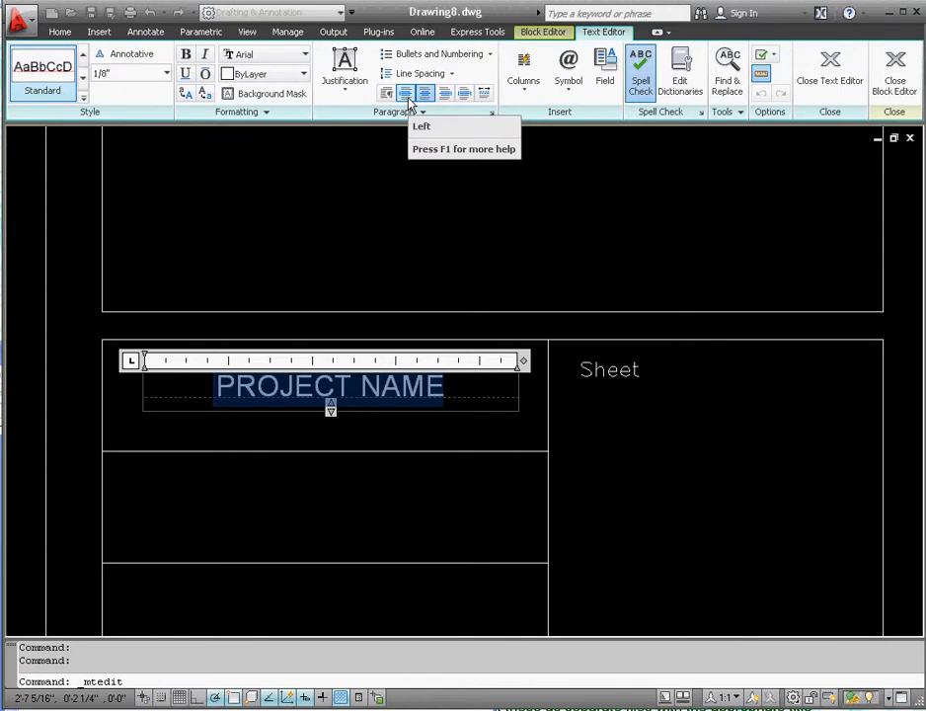
click(405, 92)
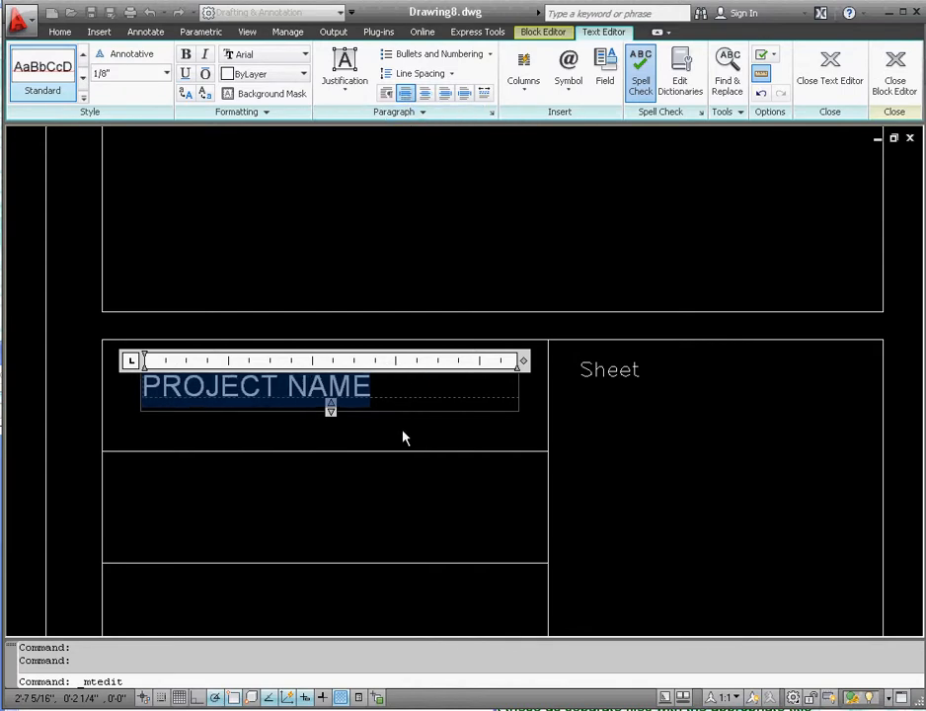
click(829, 69)
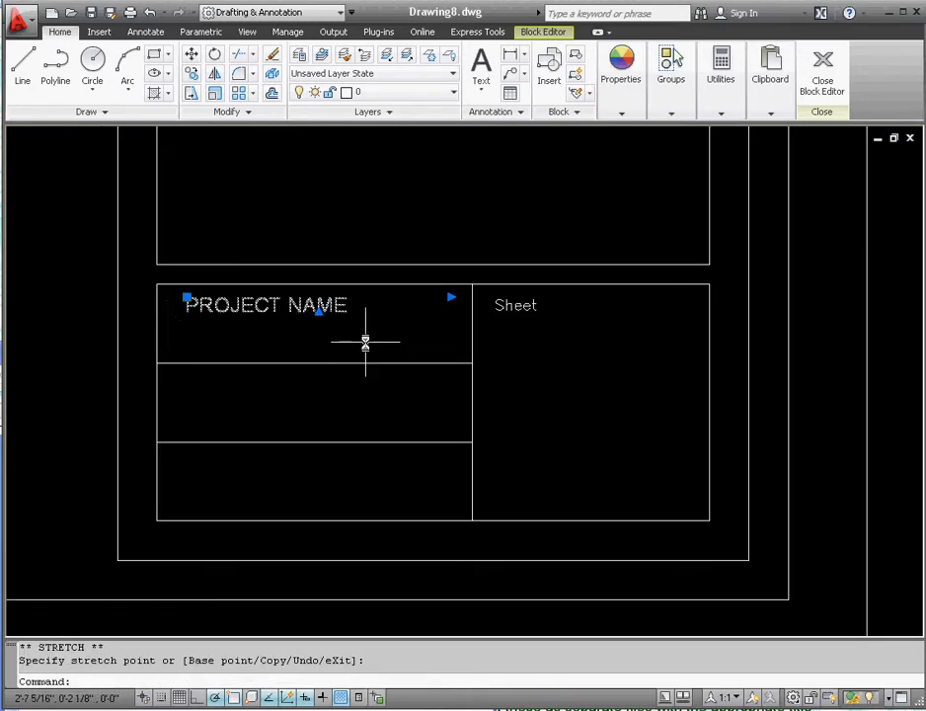
key(Escape)
text(DA)
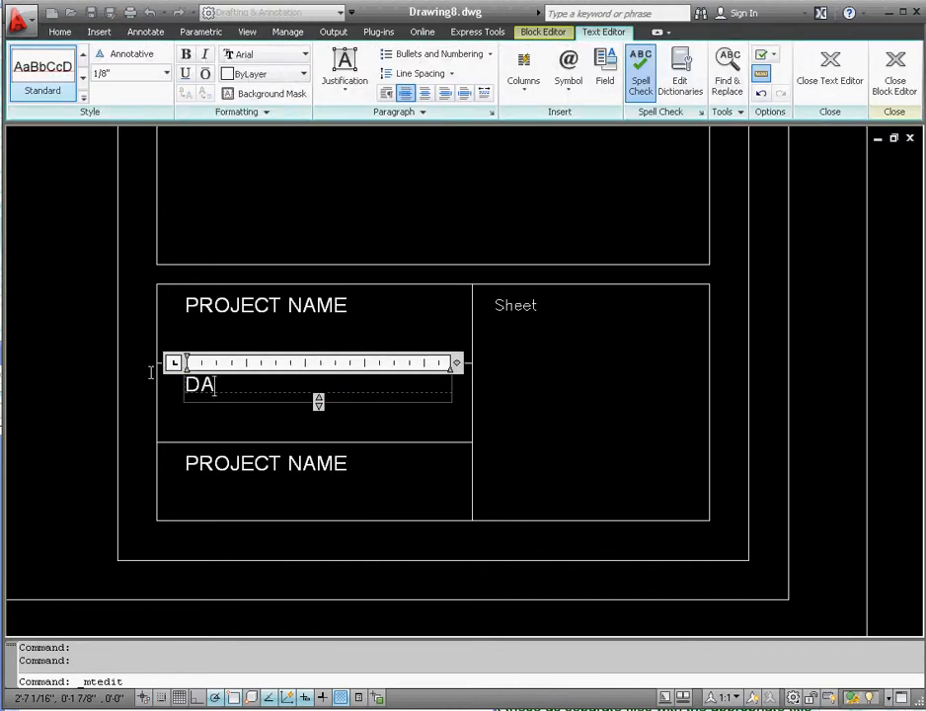
Finish the DATE: label and retype the lower copy as SCALE: 1" = 1'-0"
text(TE:)
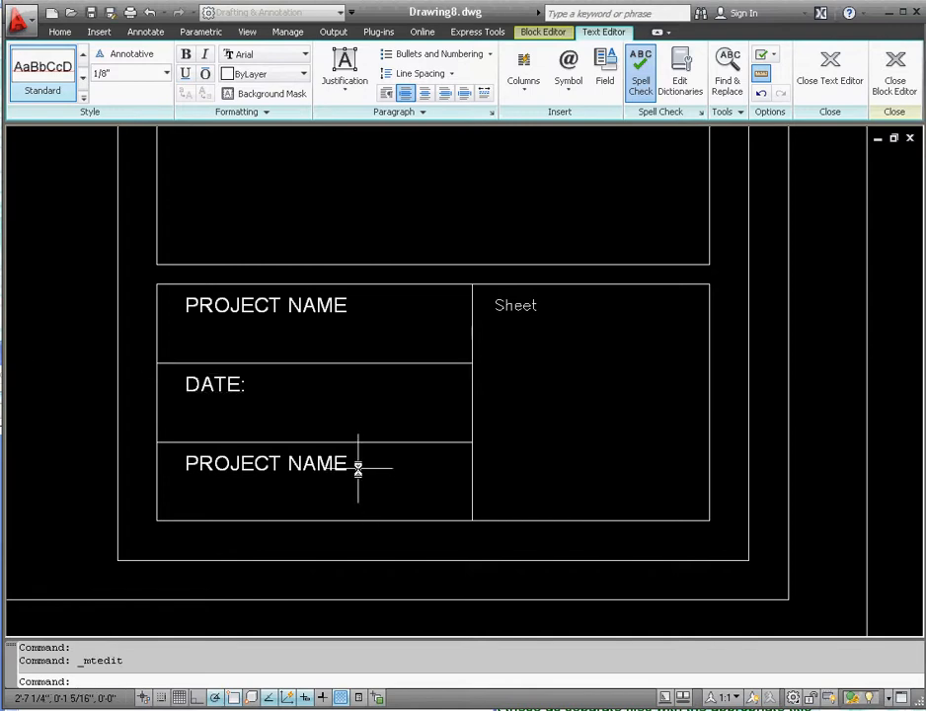
double_click(267, 463)
text(SCAL)
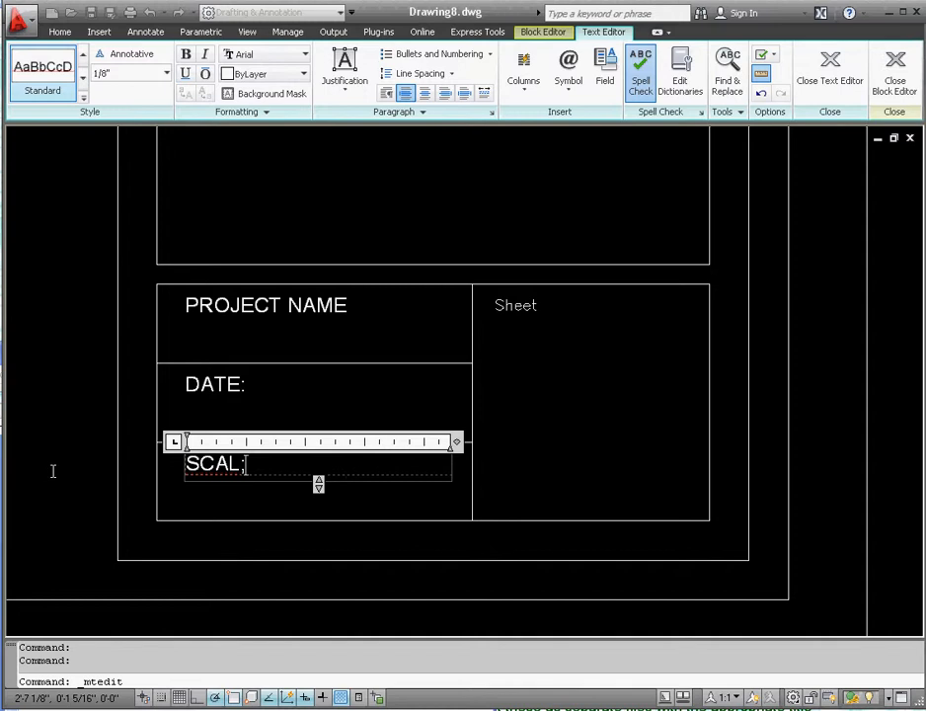
text(E)
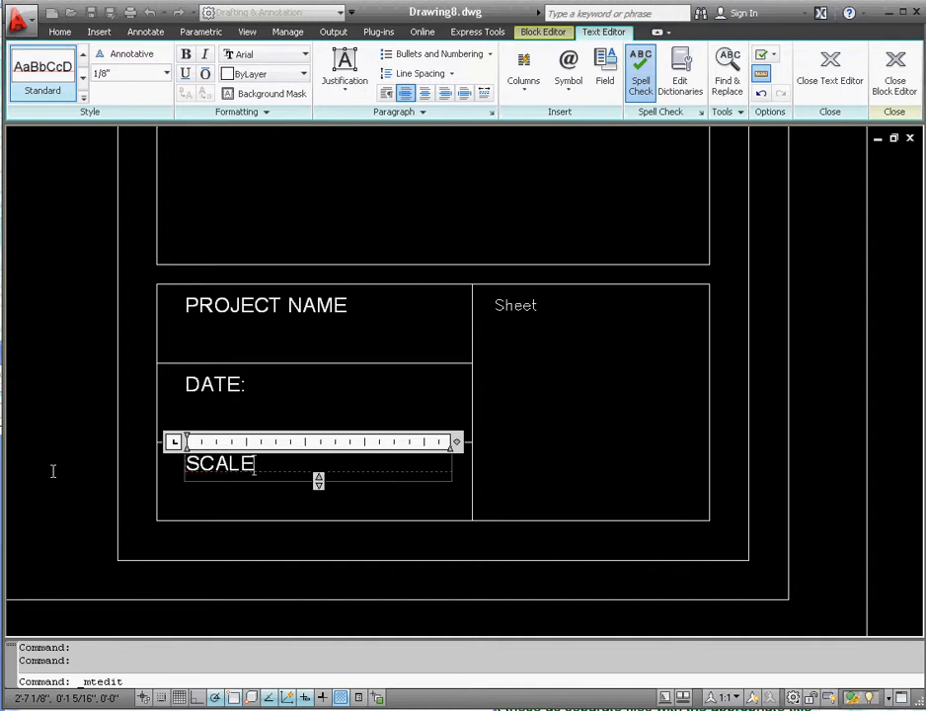
text(:)
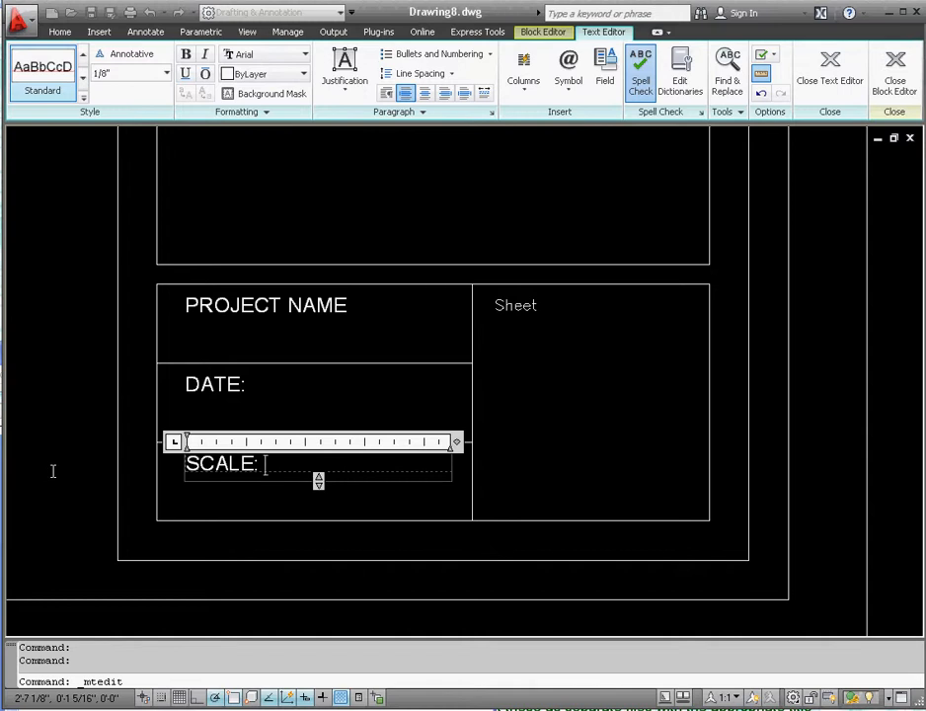
text(1")
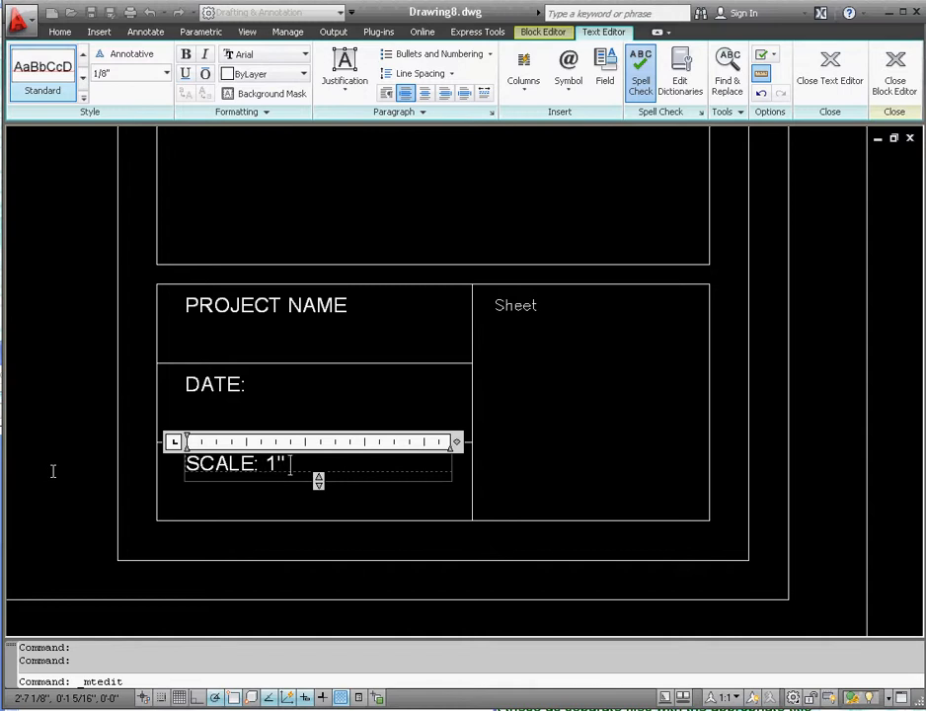
text(= 1)
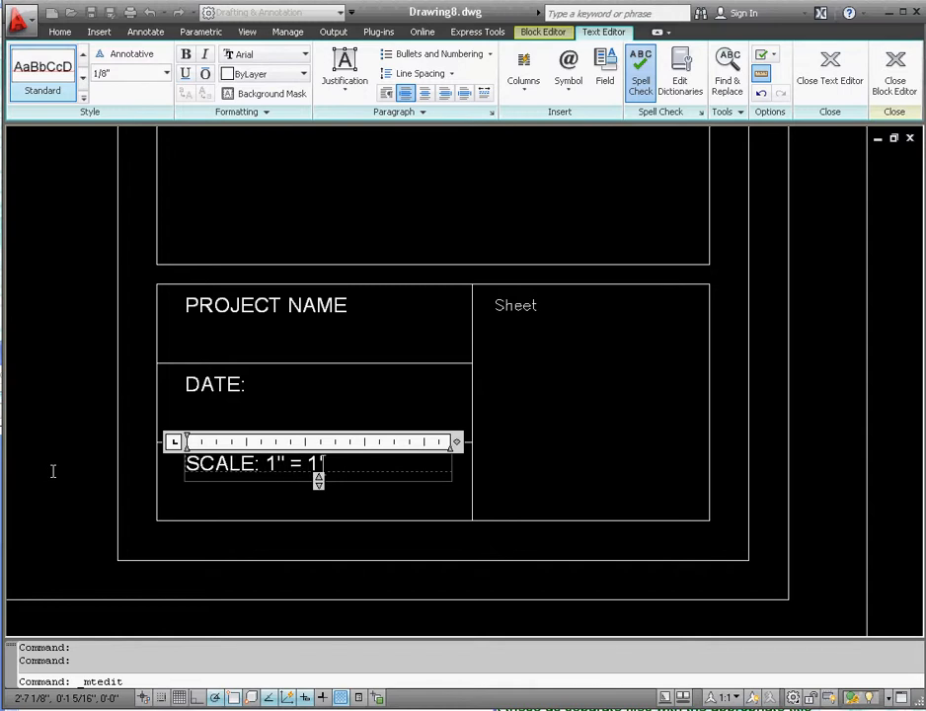
text('-0")
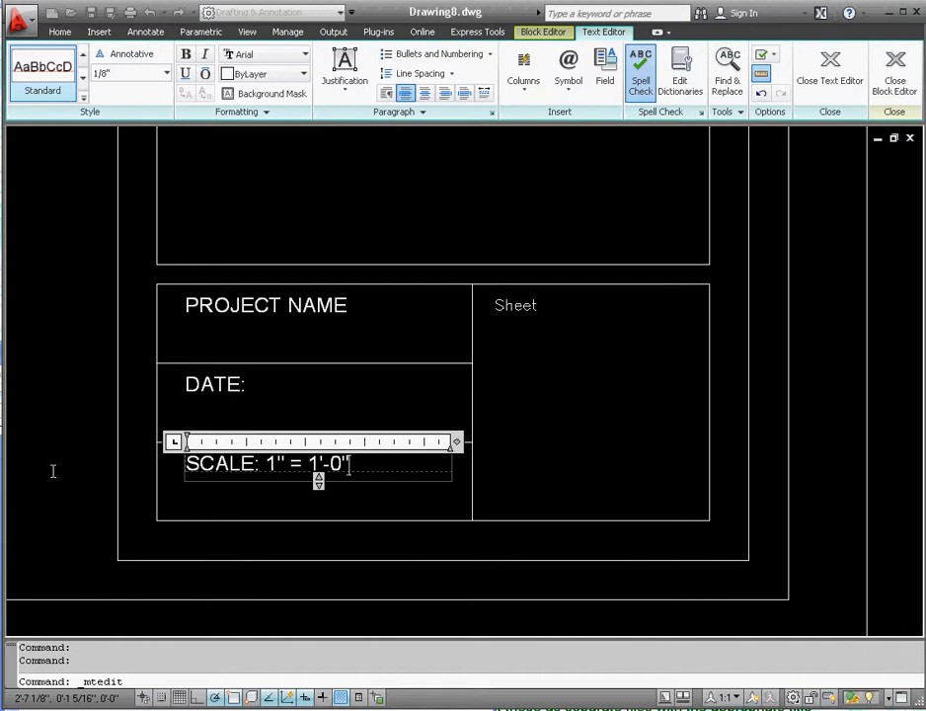
mouse_move(283, 402)
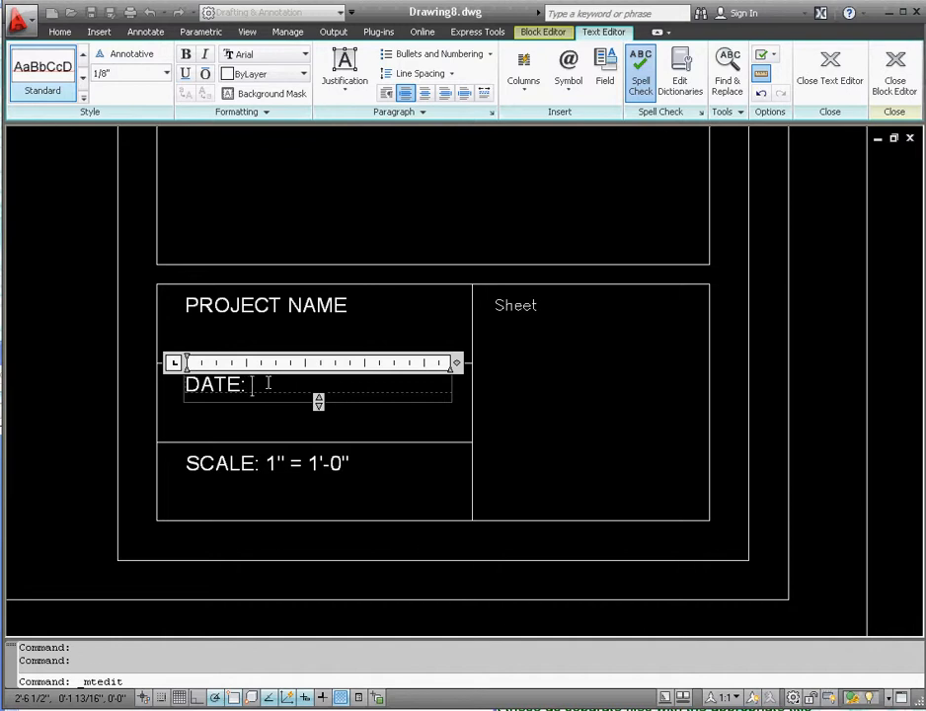
Enter 'DATE: 1/10/2012' with AutoStacking disabled so the date stays unstacked
text(1/10)
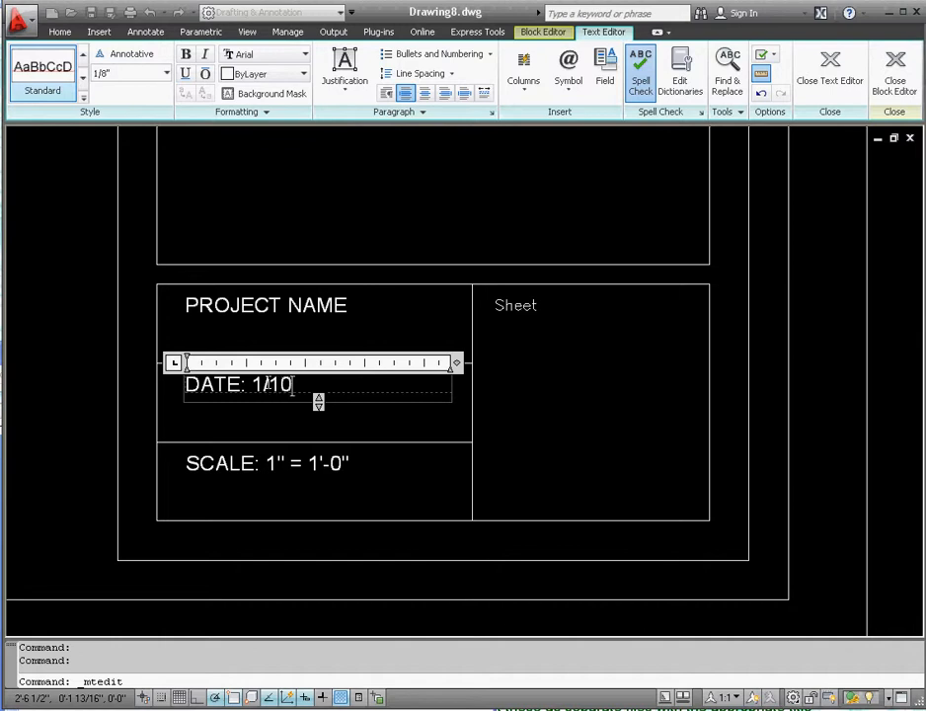
text(/)
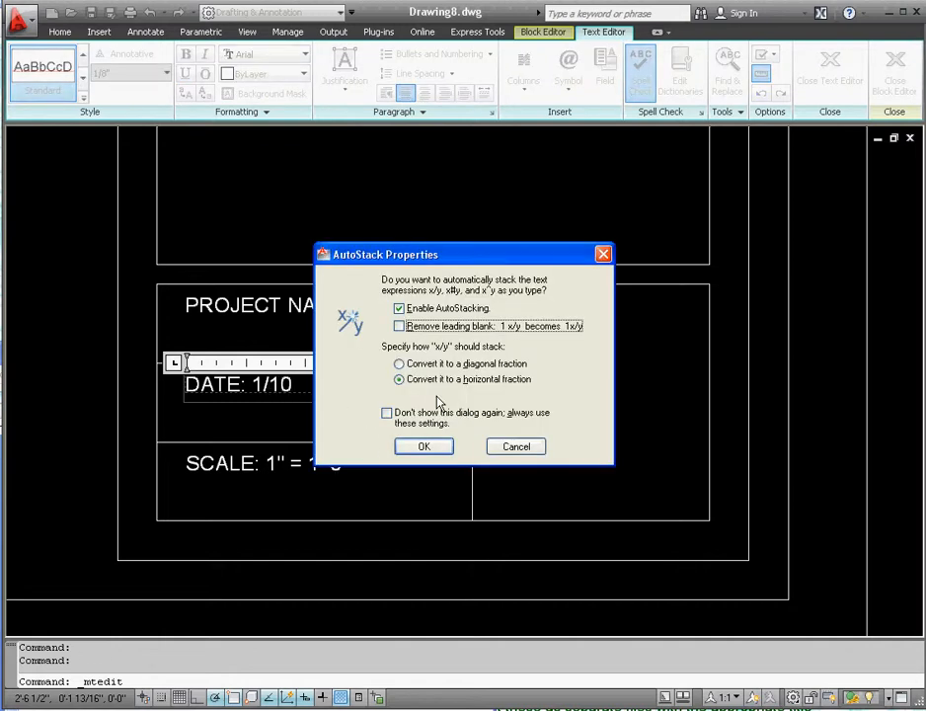
mouse_move(400, 308)
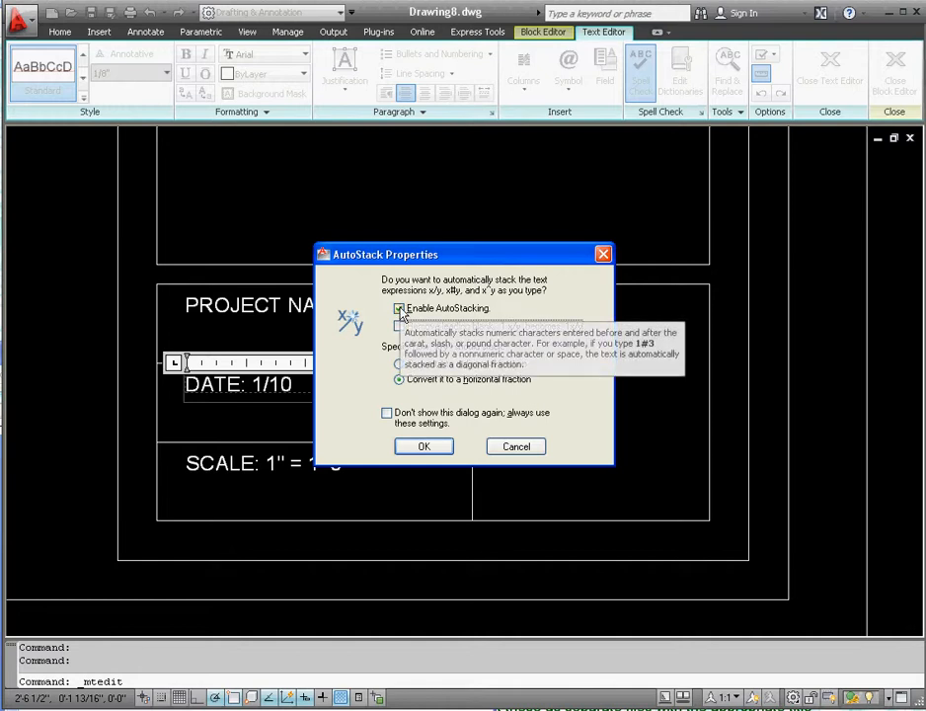
click(400, 308)
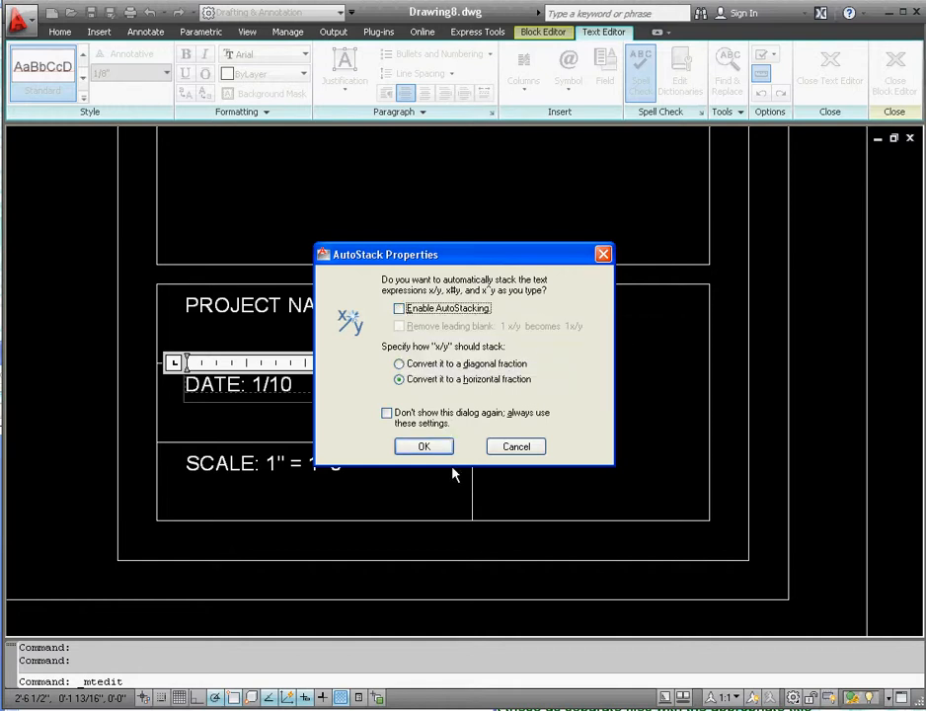
click(424, 445)
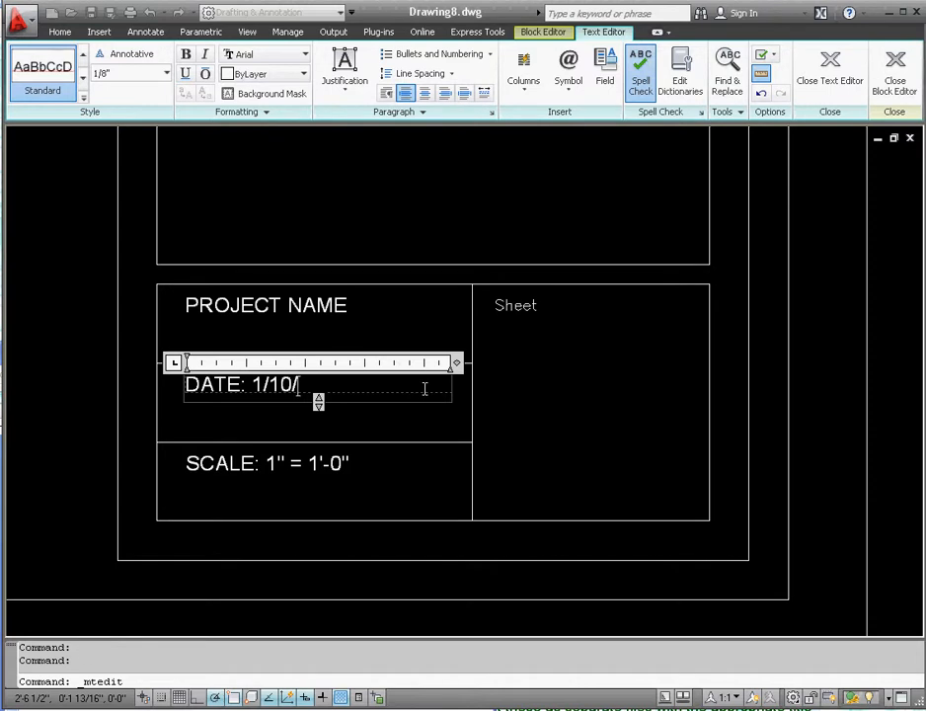
text(2012)
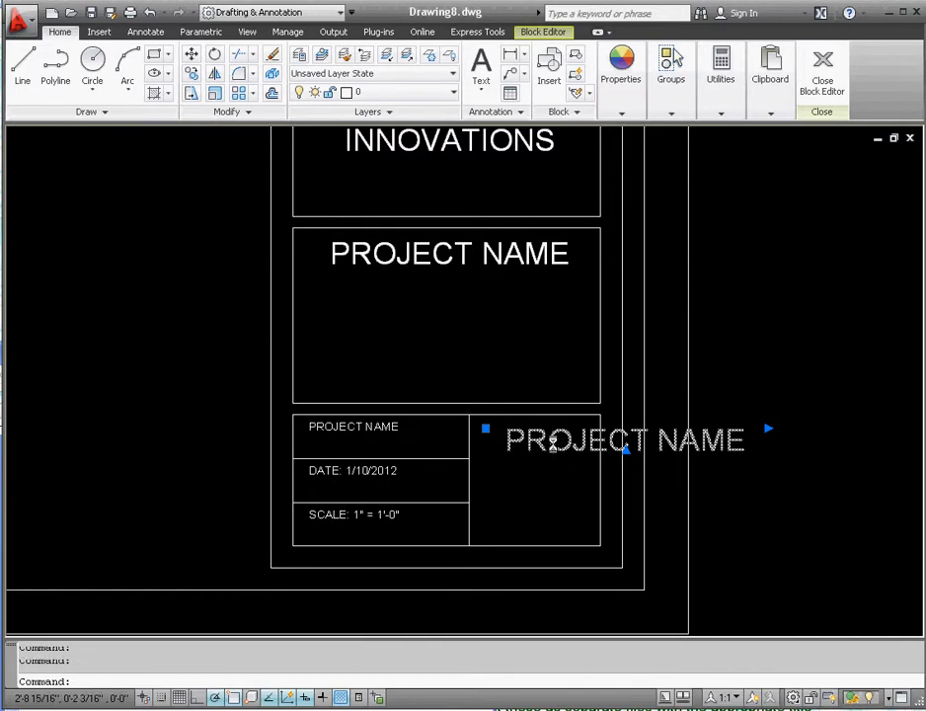
Shrink the right cell's text height and retype it as a two-line SHEET NUMBER
double_click(625, 438)
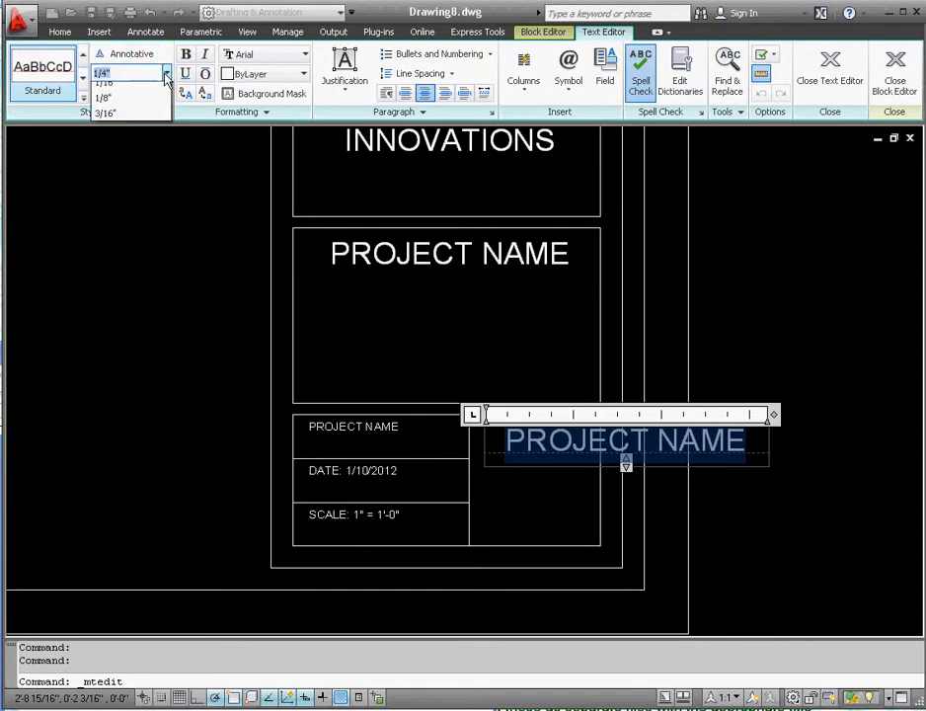
click(104, 83)
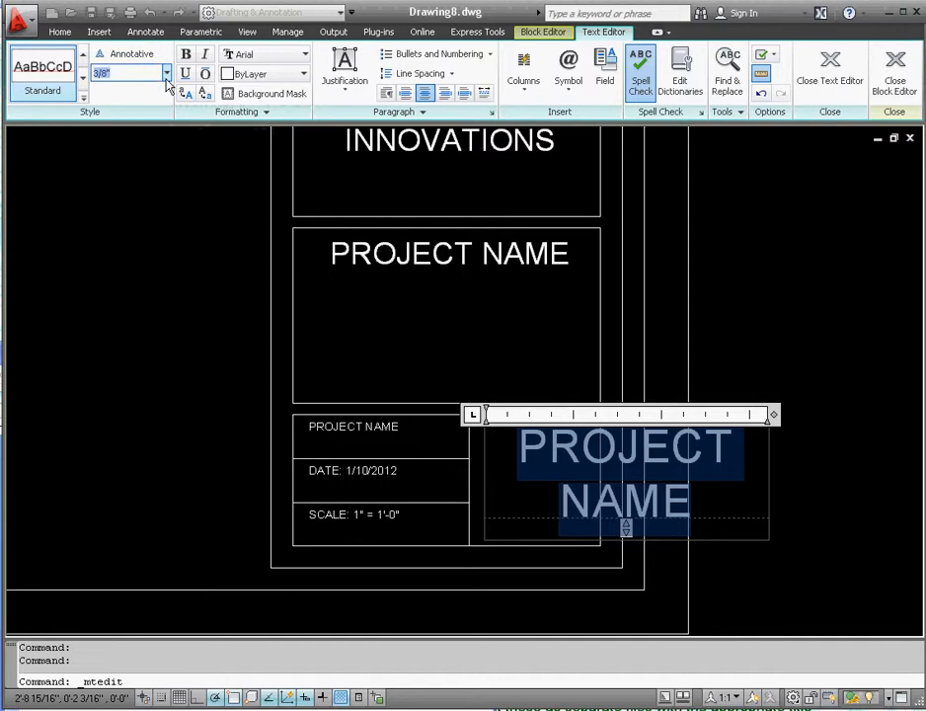
click(166, 72)
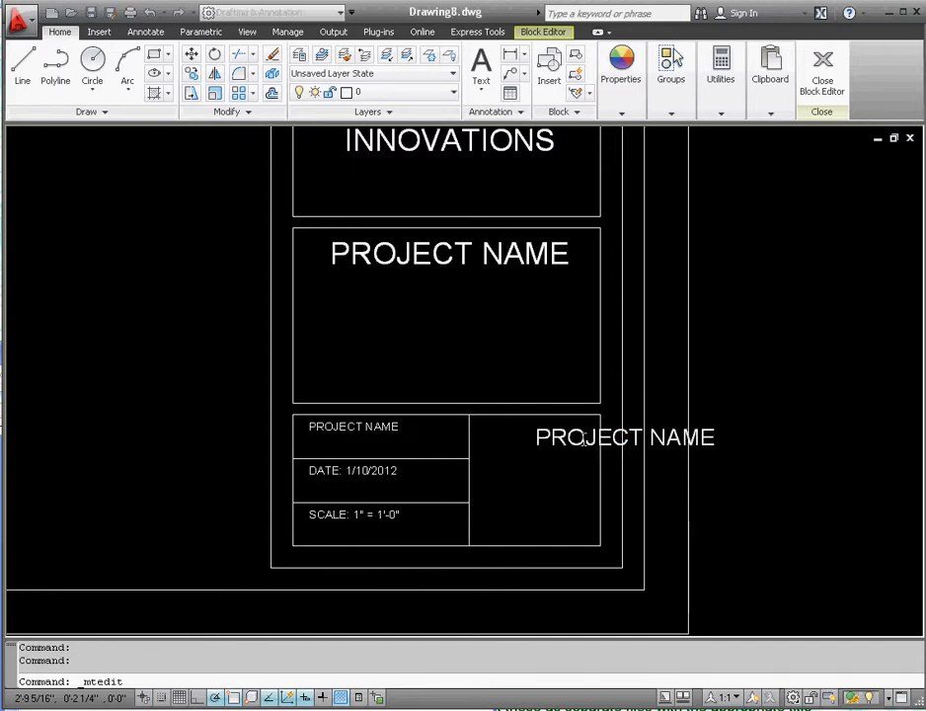
double_click(623, 437)
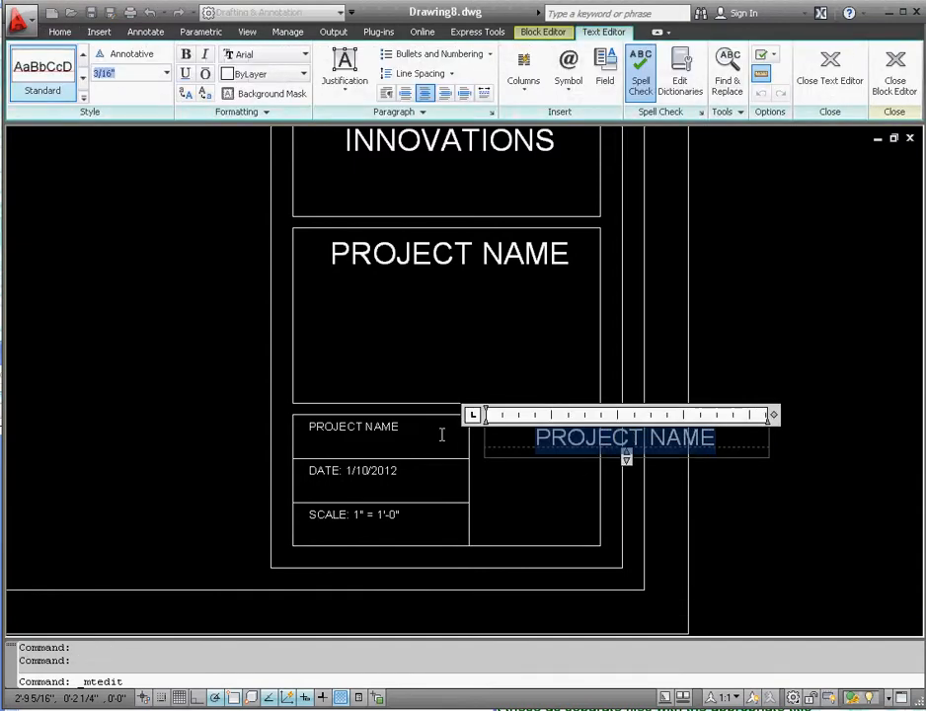
text(SHEET N)
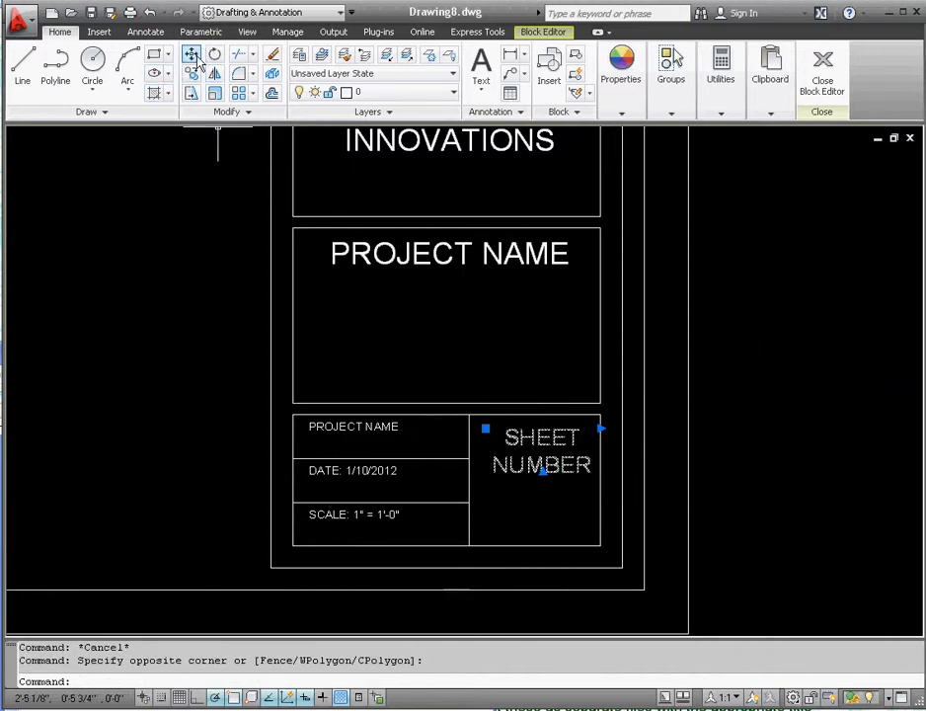
mouse_move(192, 56)
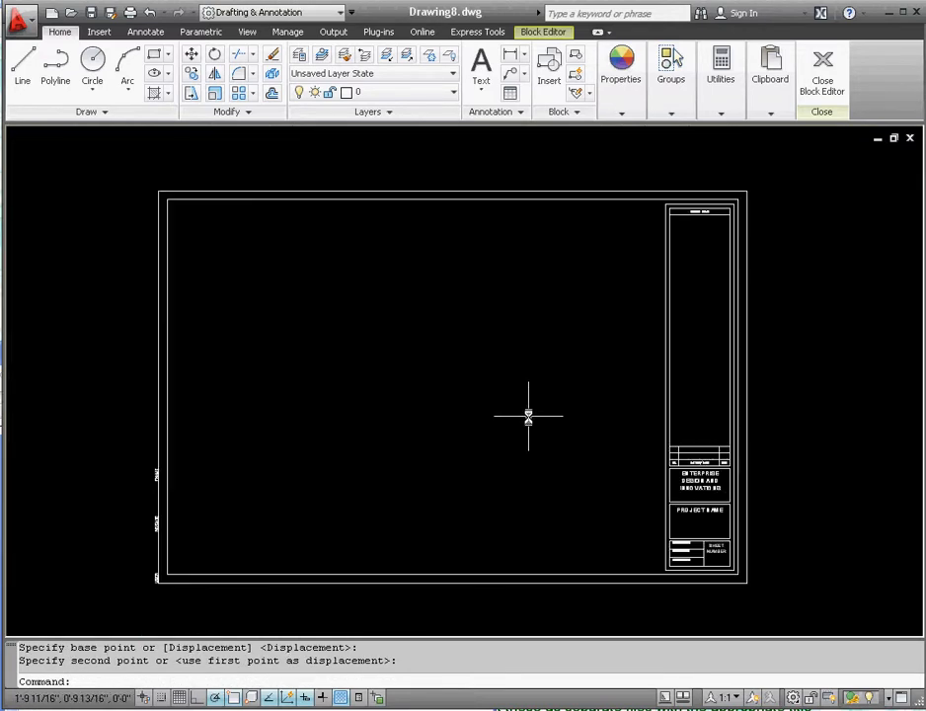
mouse_move(516, 139)
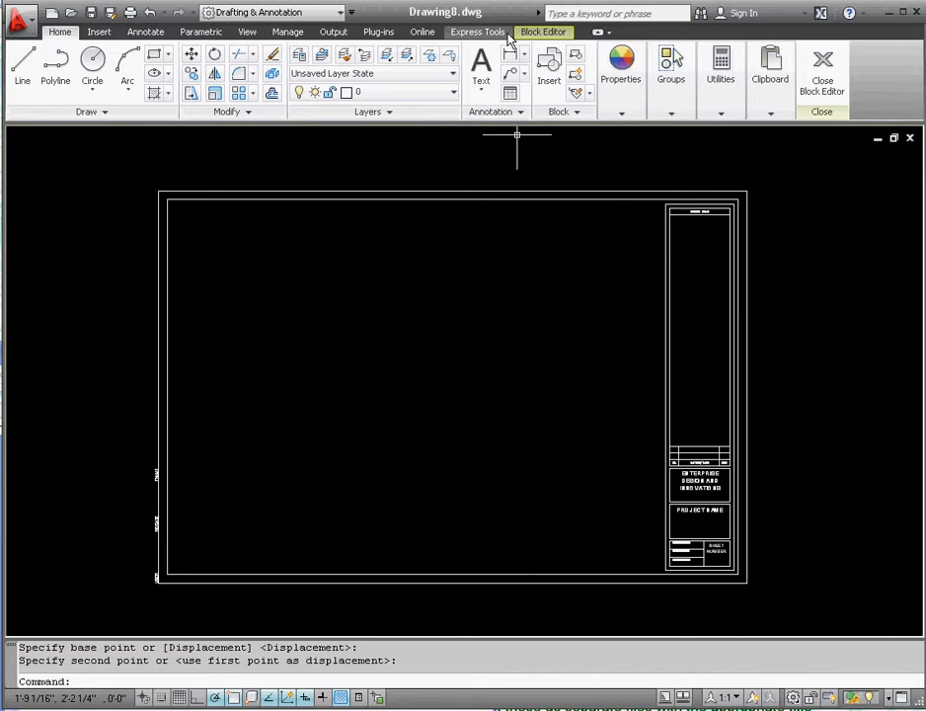
mouse_move(822, 69)
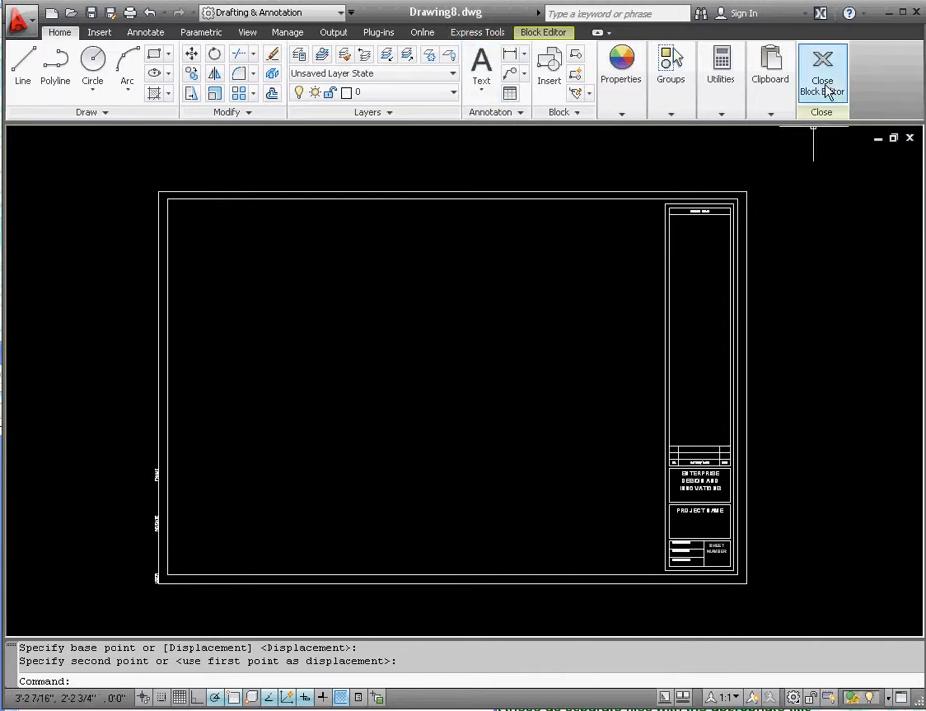